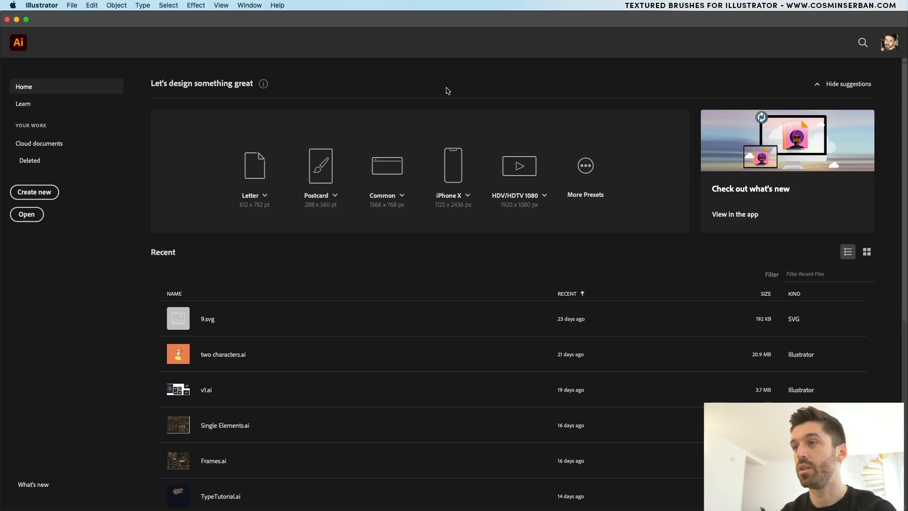
# Step: Create a 2000×2000 px document, renaming the preset to 'cloud person'
pyautogui.click(34, 192)
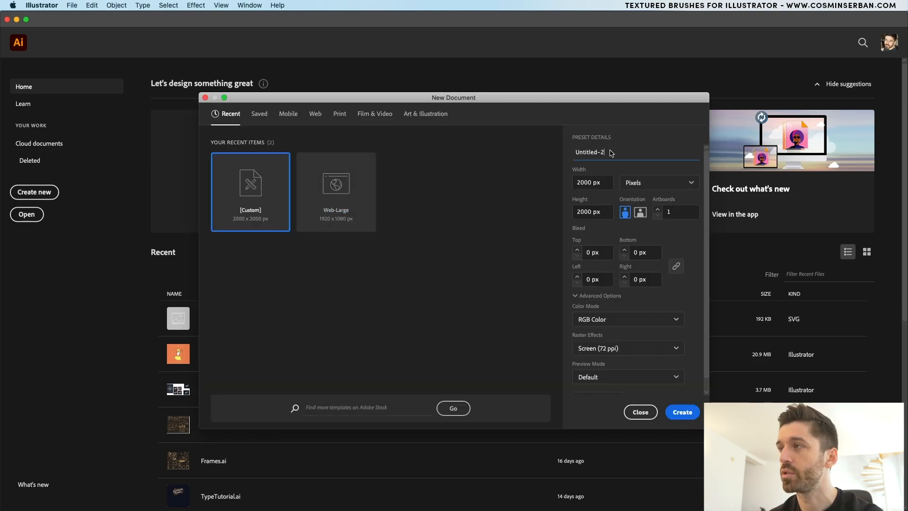
pyautogui.doubleClick(589, 152)
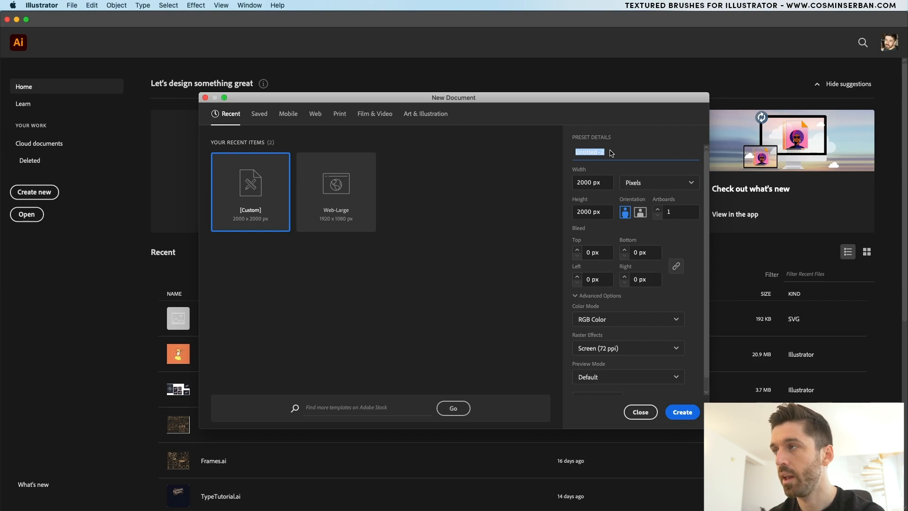
pyautogui.write('cloud person')
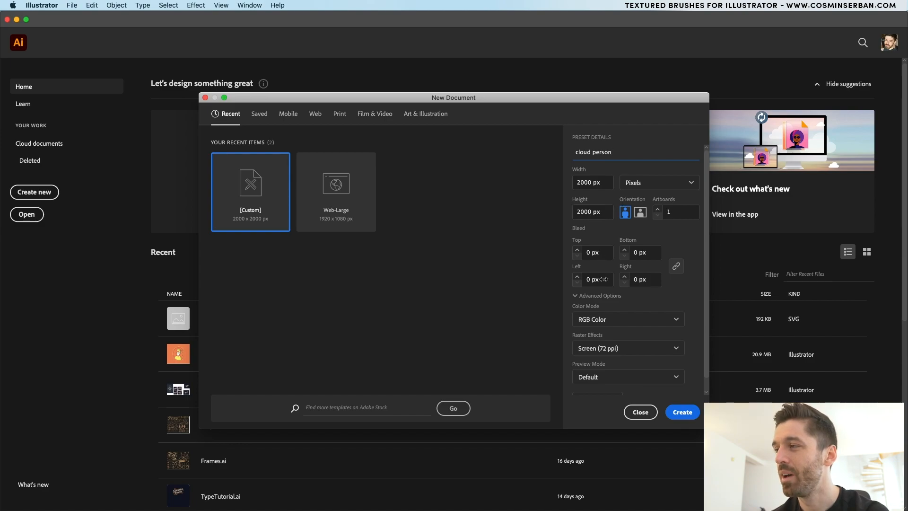
pyautogui.click(682, 412)
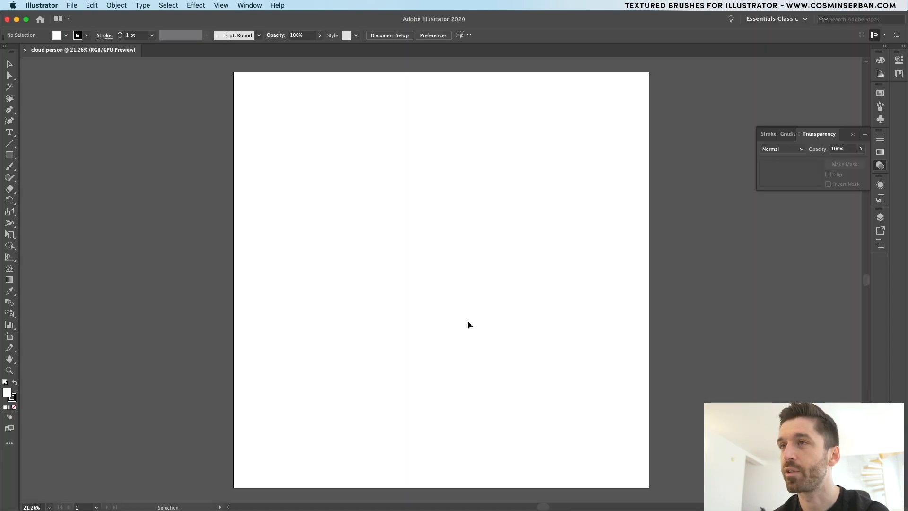
# Step: Place sketch.png, fade it to 20% opacity, and lock it in Layers
pyautogui.click(221, 5)
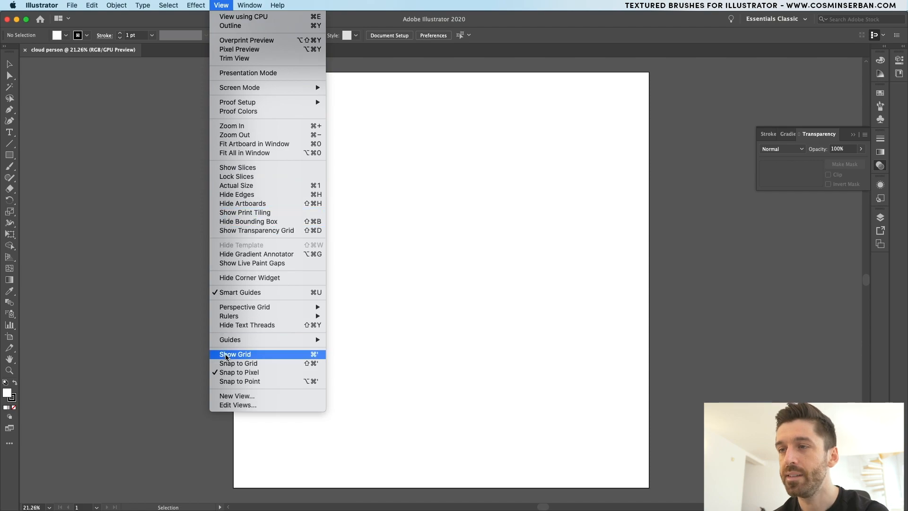
pyautogui.click(235, 354)
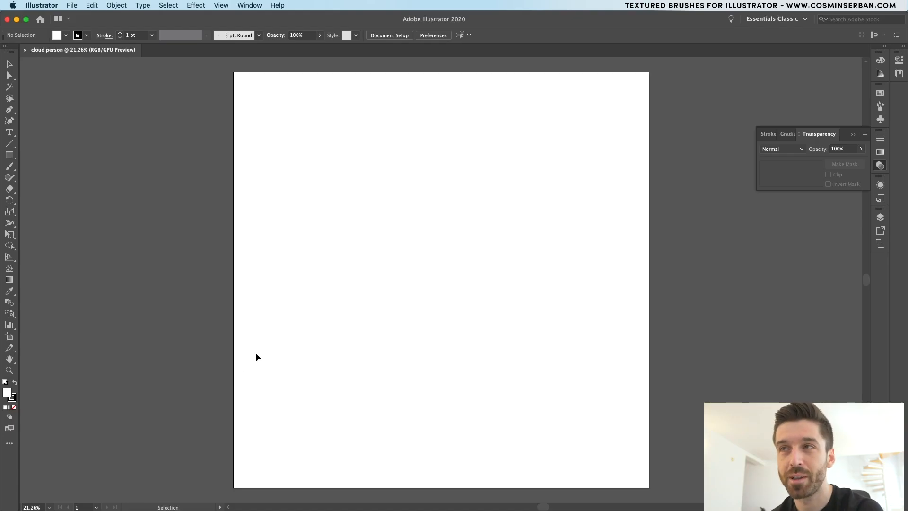
pyautogui.moveTo(880, 165)
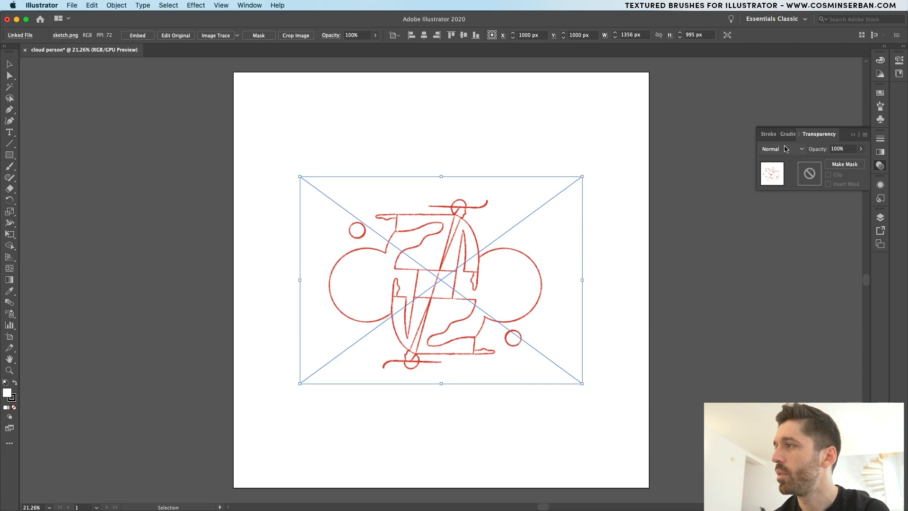
pyautogui.moveTo(776, 150)
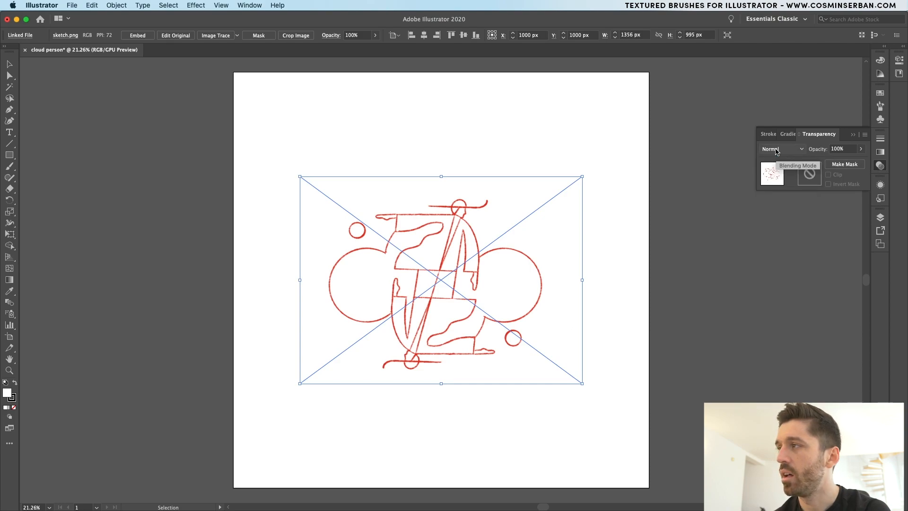
pyautogui.click(840, 149)
pyautogui.write('20')
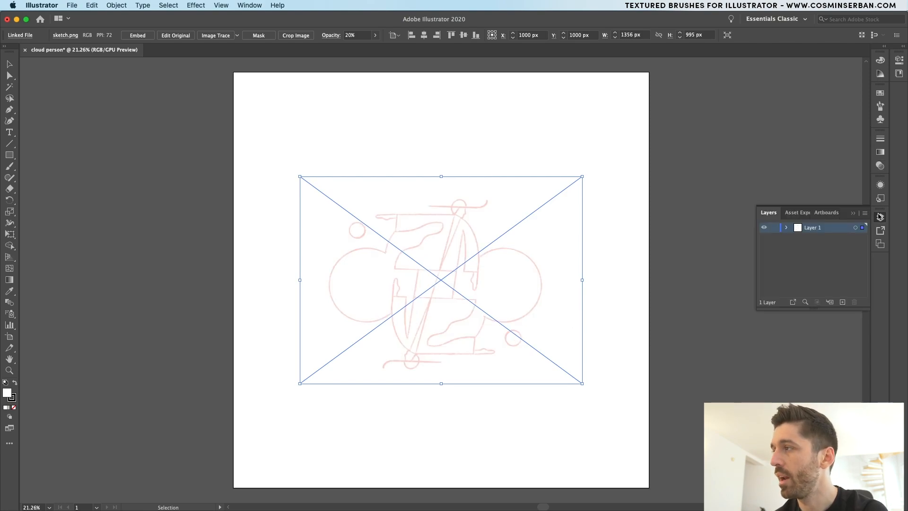
pyautogui.click(786, 227)
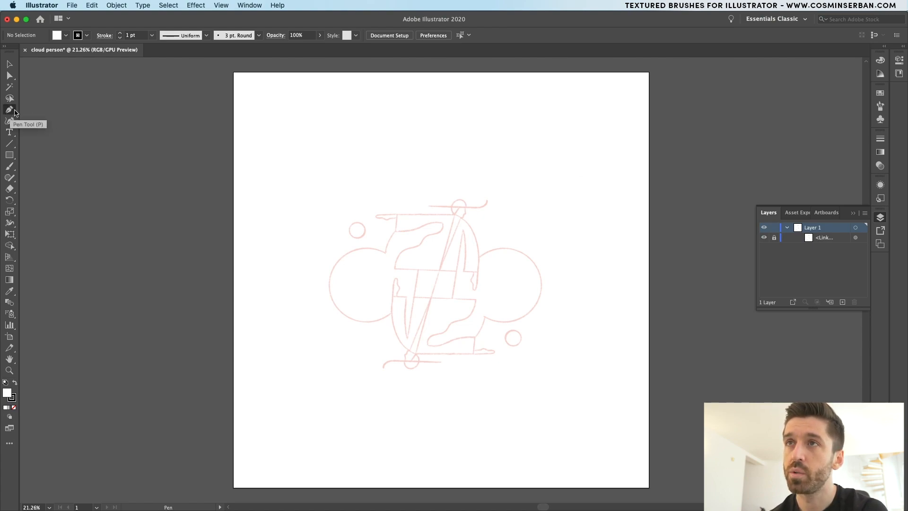
pyautogui.moveTo(198, 121)
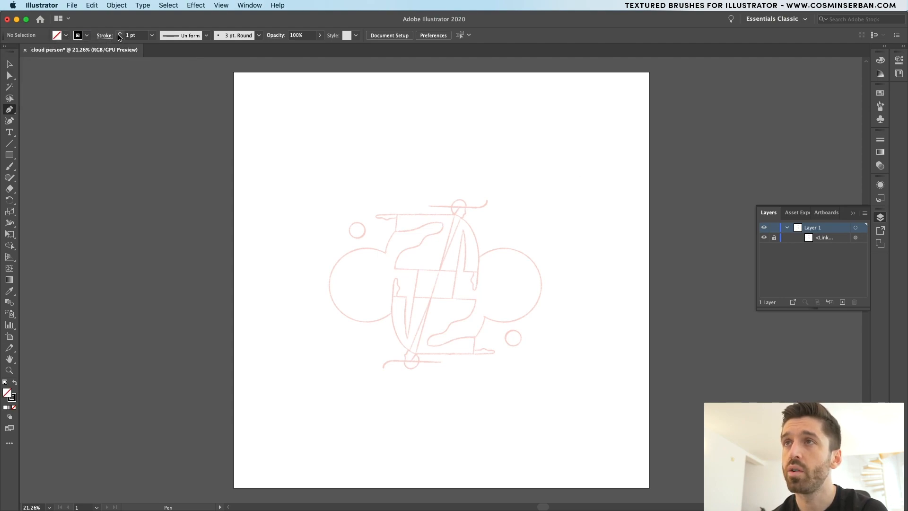
# Step: Trace the arm's top edge and fingertip curve with a 3 pt black stroke
pyautogui.click(125, 33)
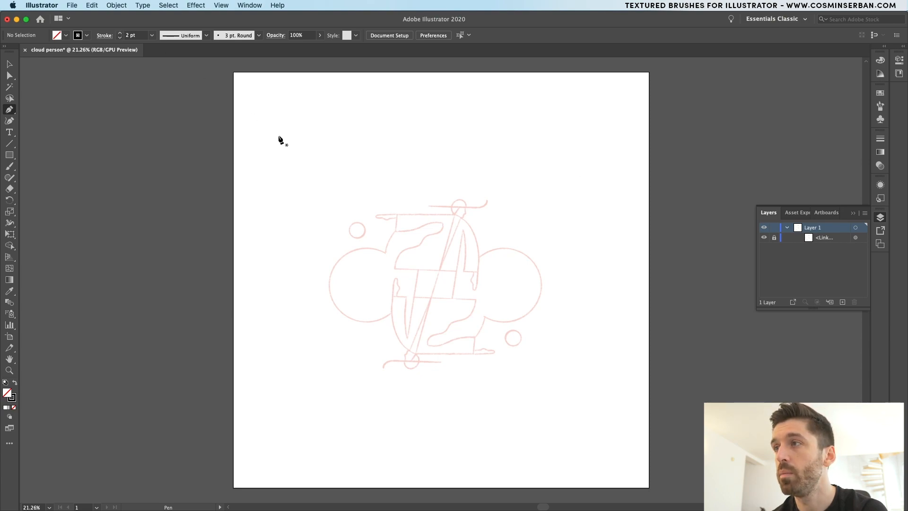
pyautogui.moveTo(467, 222)
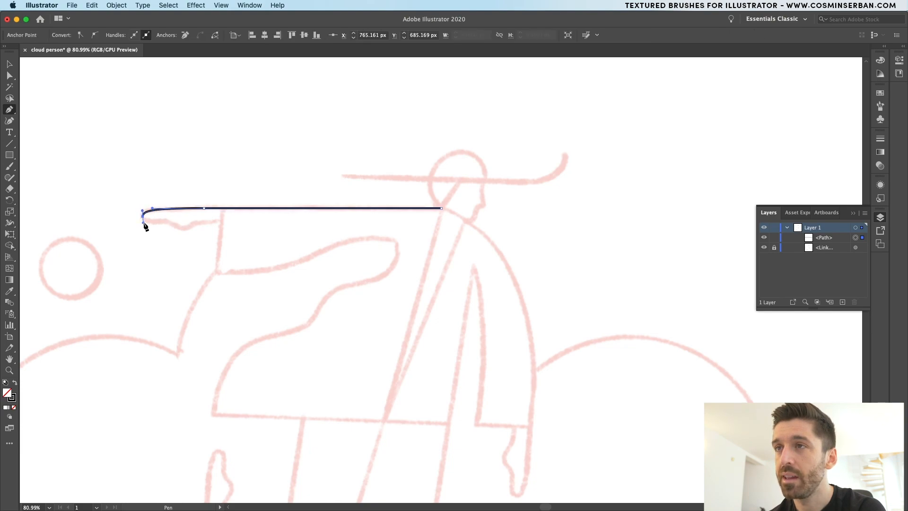
pyautogui.moveTo(147, 226); pyautogui.dragTo(221, 225)
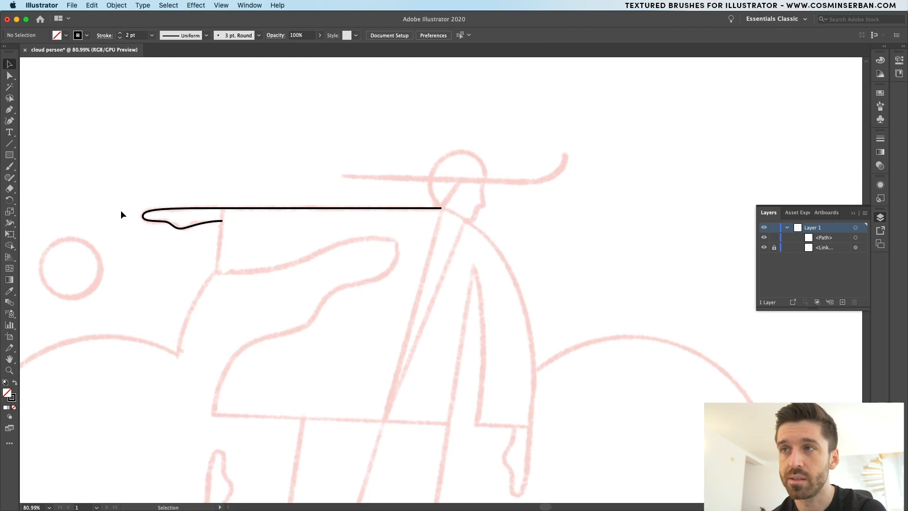
pyautogui.press('cmd+-')
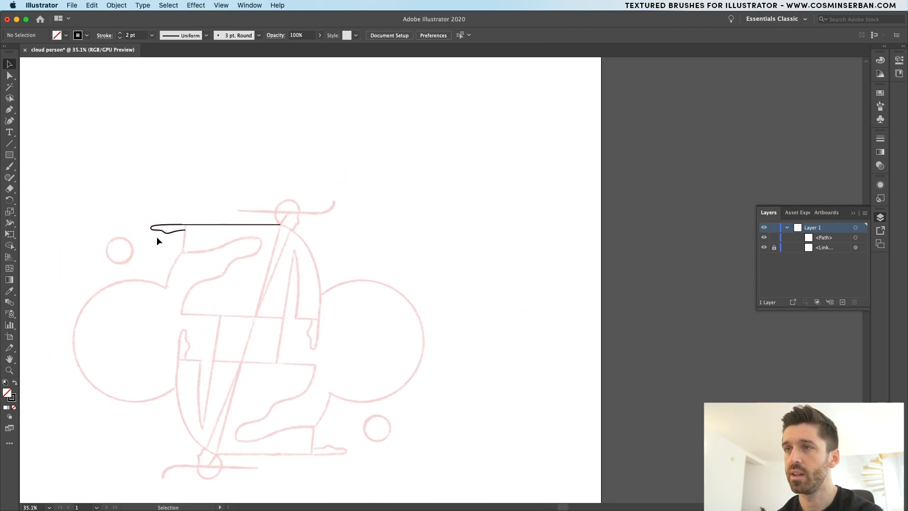
pyautogui.click(209, 226)
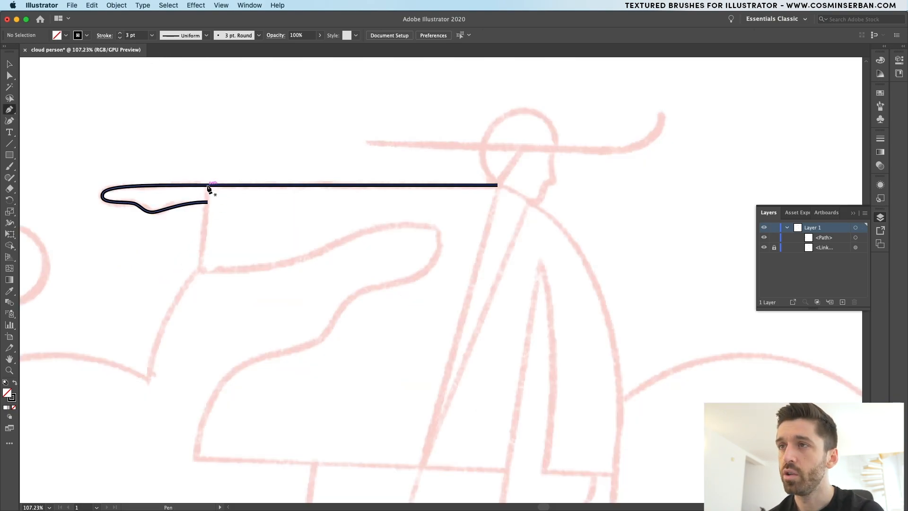
# Step: Extend the outline down the wrist, along the sleeve, and across the wavy body edge
pyautogui.moveTo(207, 185); pyautogui.dragTo(203, 276)
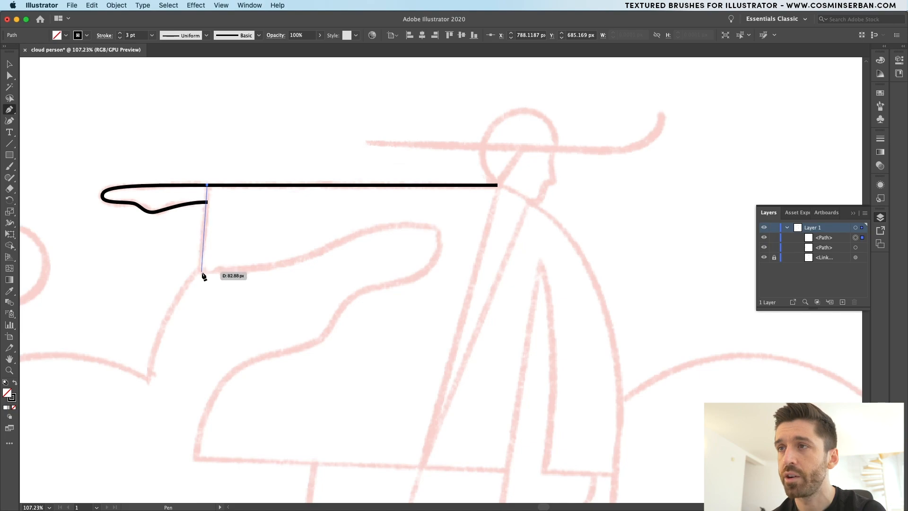
pyautogui.moveTo(201, 271); pyautogui.dragTo(441, 230)
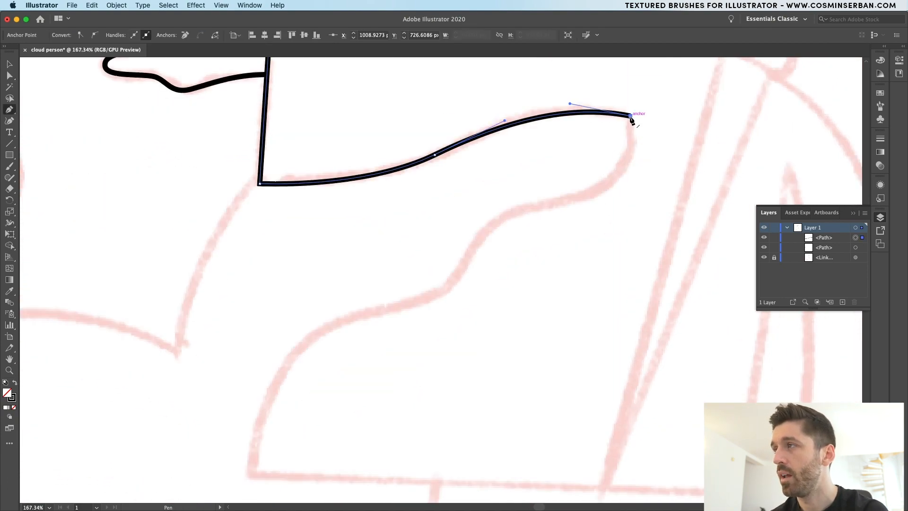
pyautogui.moveTo(632, 119); pyautogui.dragTo(503, 219)
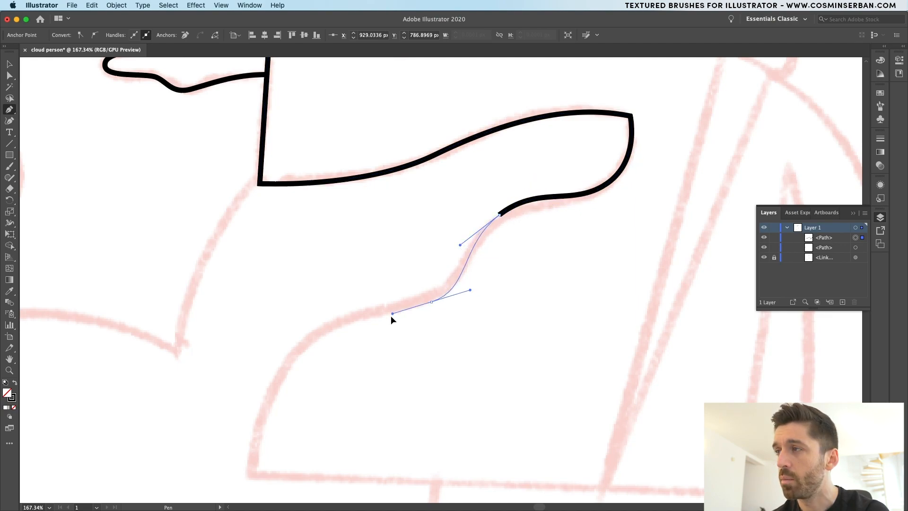
pyautogui.moveTo(392, 314); pyautogui.dragTo(237, 457)
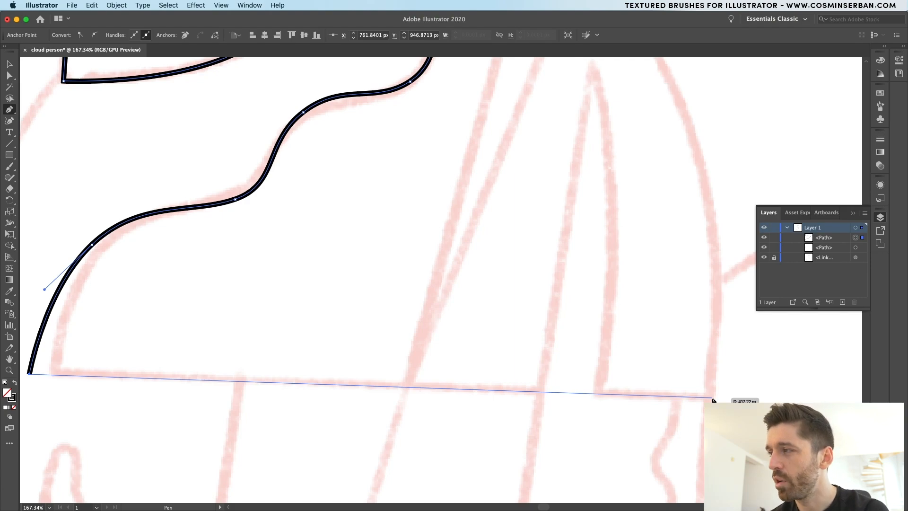
# Step: Trace the straight base line, the tall pointed cloak shape, and the shoulder curve
pyautogui.click(710, 398)
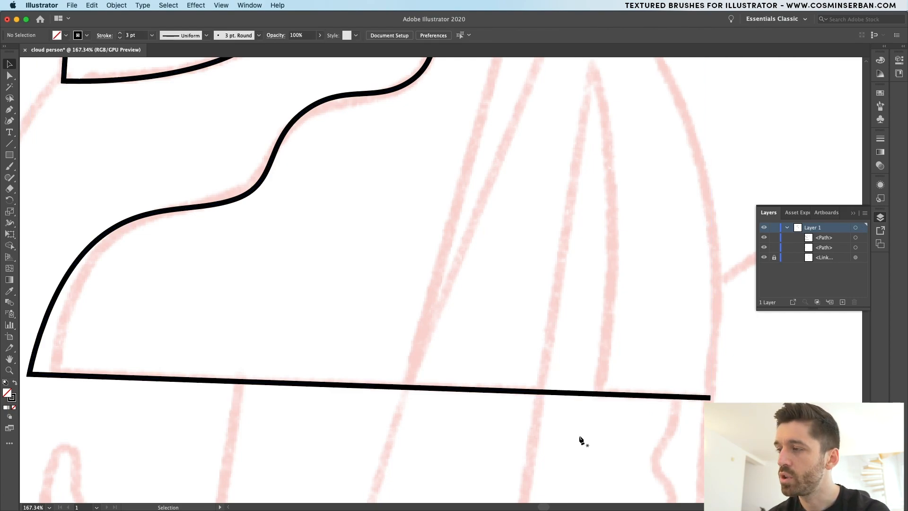
pyautogui.click(611, 398)
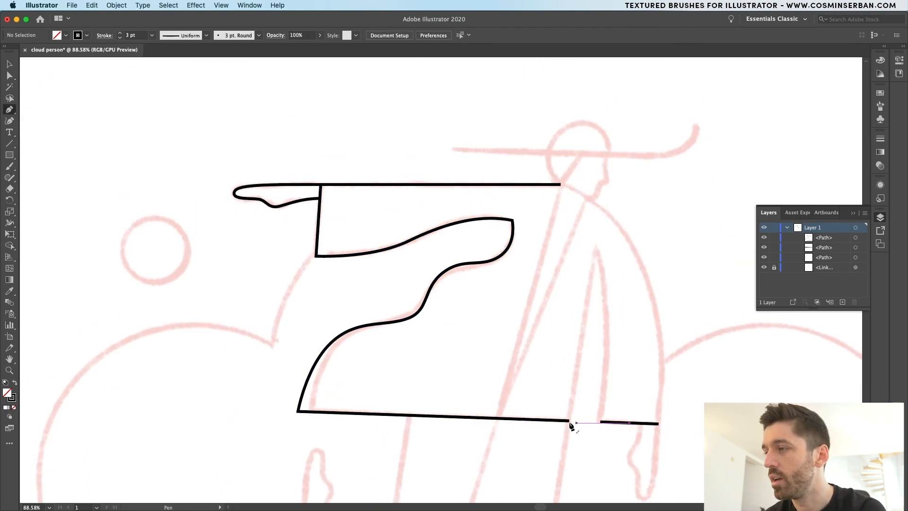
pyautogui.moveTo(570, 420); pyautogui.dragTo(596, 249)
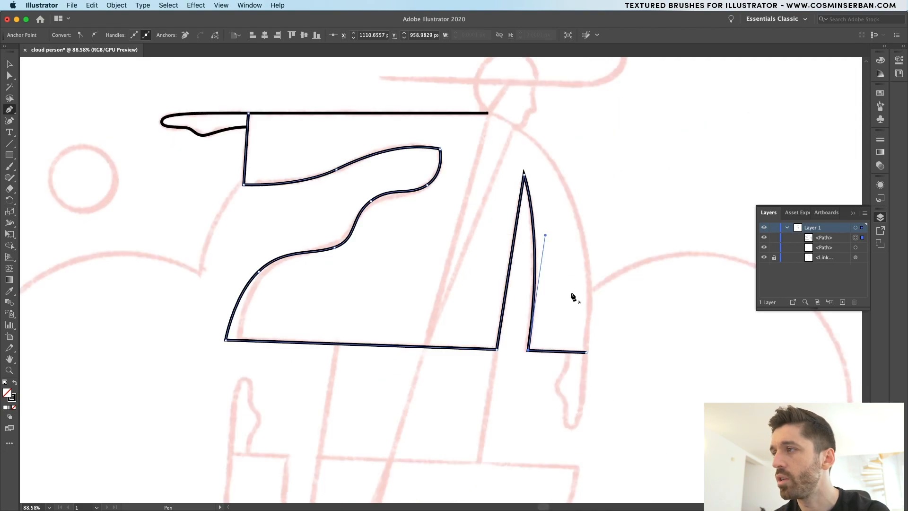
pyautogui.moveTo(489, 115)
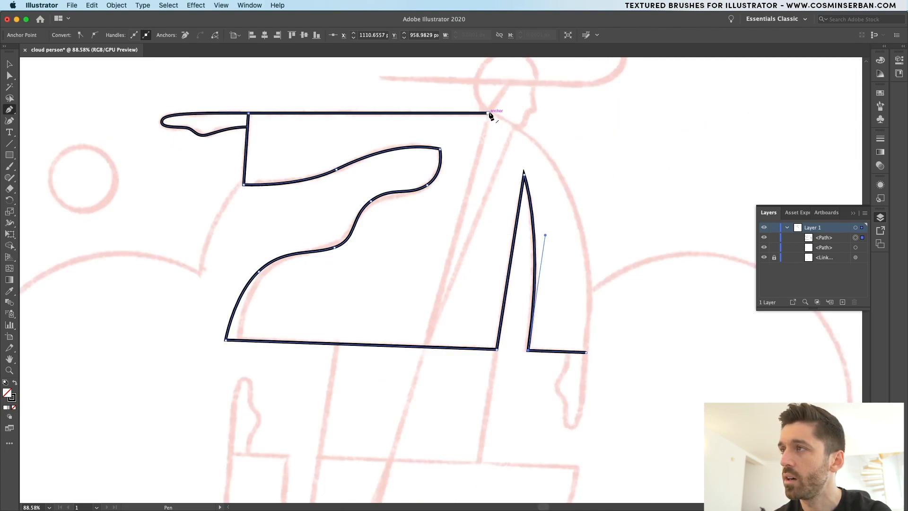
pyautogui.moveTo(492, 113); pyautogui.dragTo(586, 353)
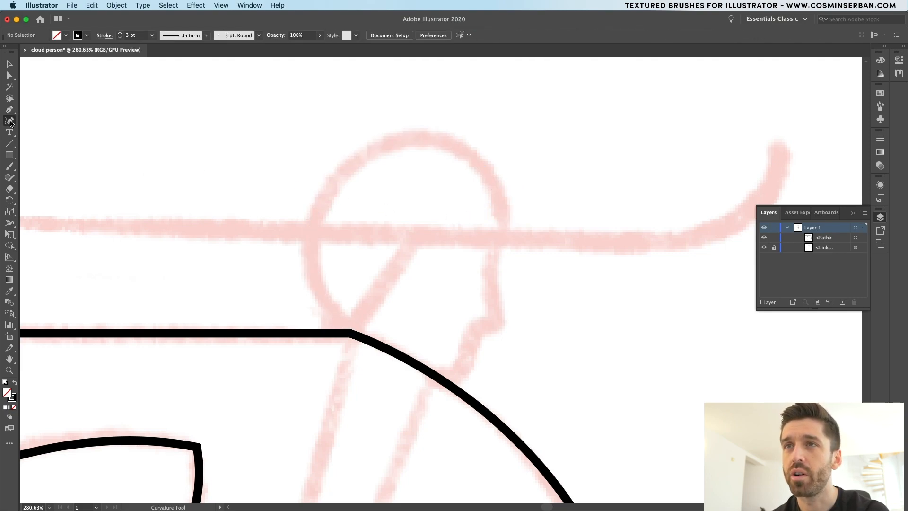
pyautogui.moveTo(9, 122)
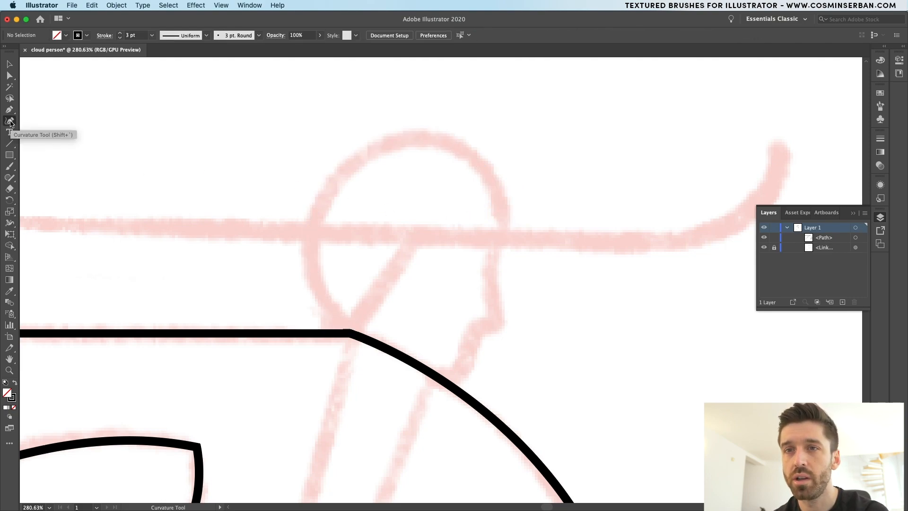
# Step: Trace the head circle and curling hat brim with the Curvature tool
pyautogui.click(317, 244)
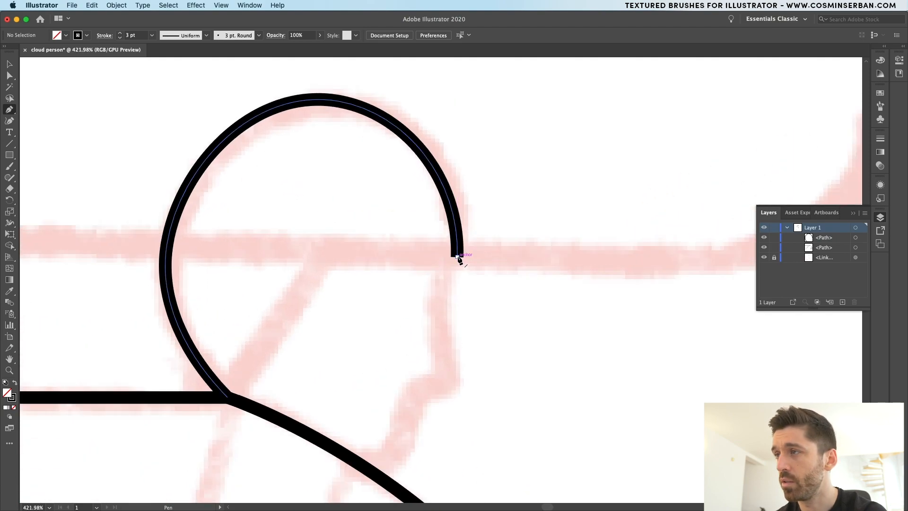
pyautogui.moveTo(458, 258); pyautogui.dragTo(458, 275)
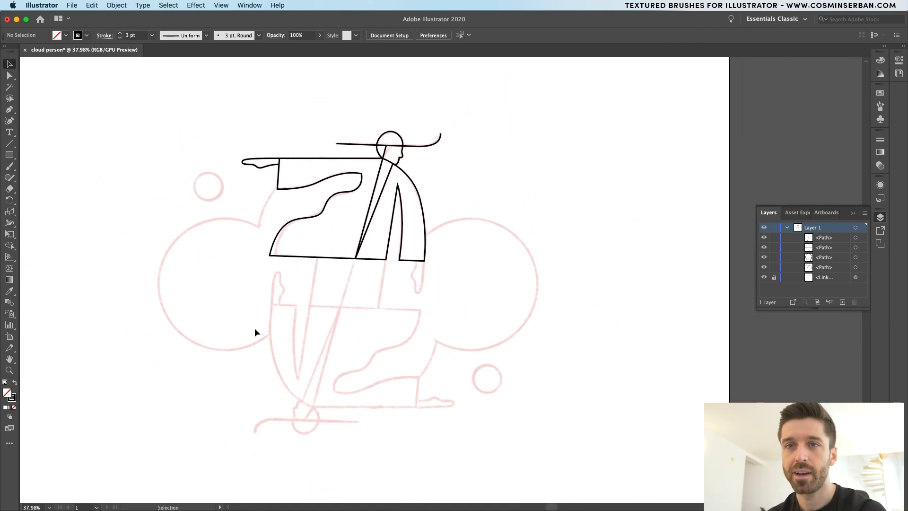
pyautogui.moveTo(314, 176)
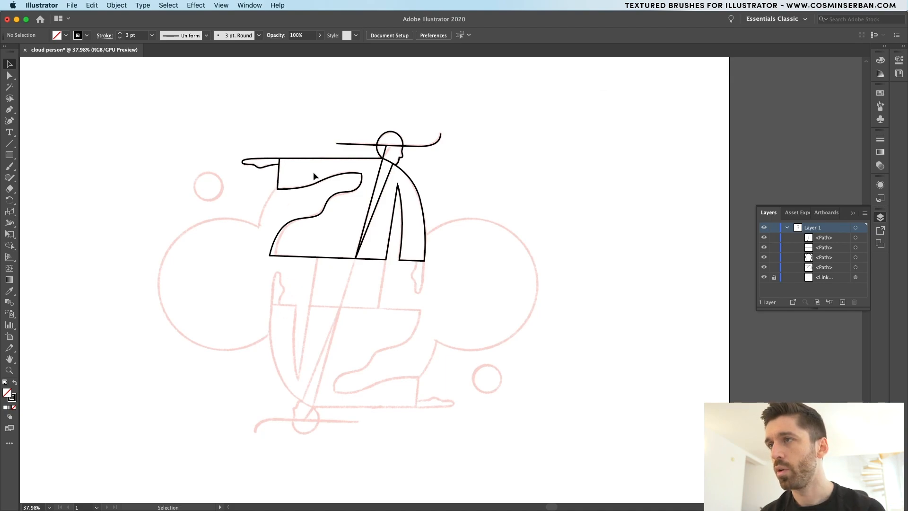
pyautogui.moveTo(260, 220)
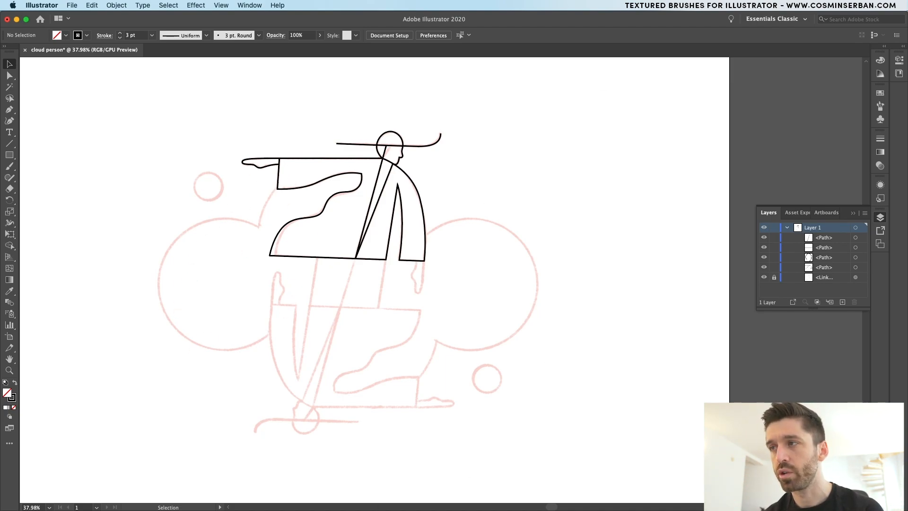
pyautogui.moveTo(441, 337)
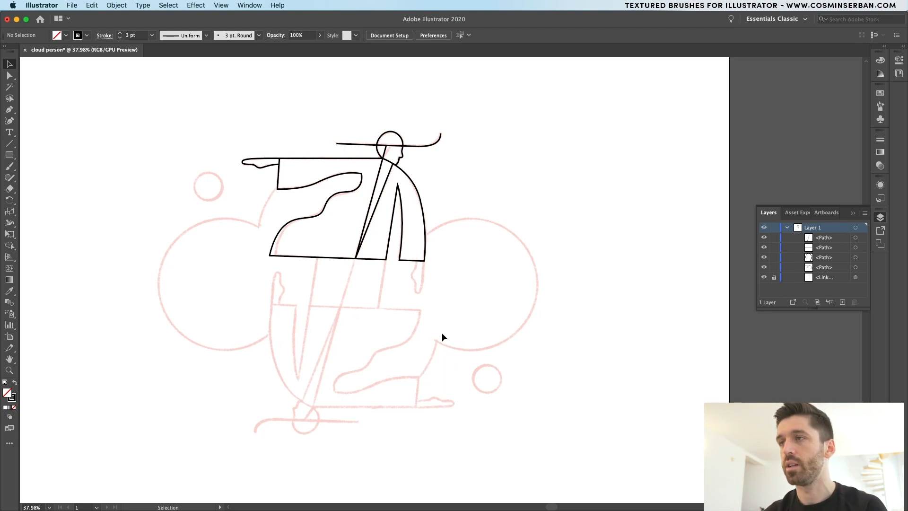
pyautogui.moveTo(257, 178)
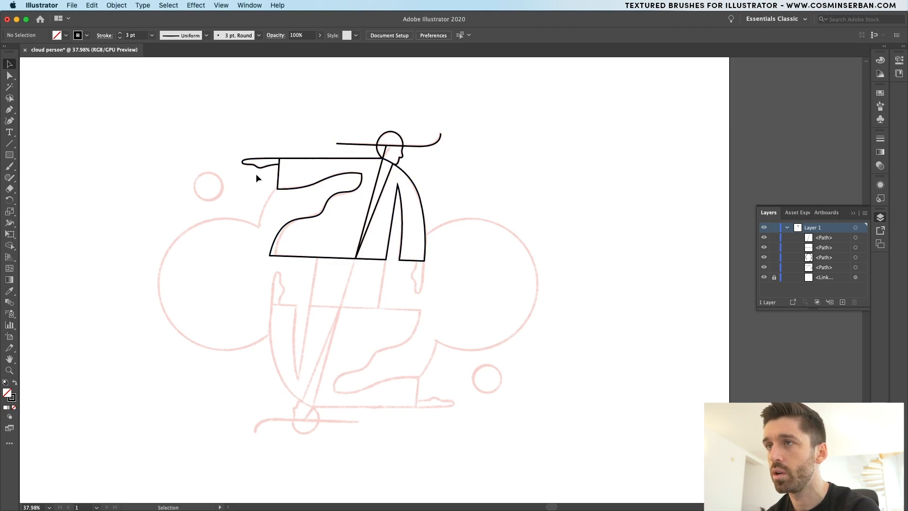
# Step: Draw two overlapping circles, combine them with Pathfinder, and add a small circle above
pyautogui.click(9, 155)
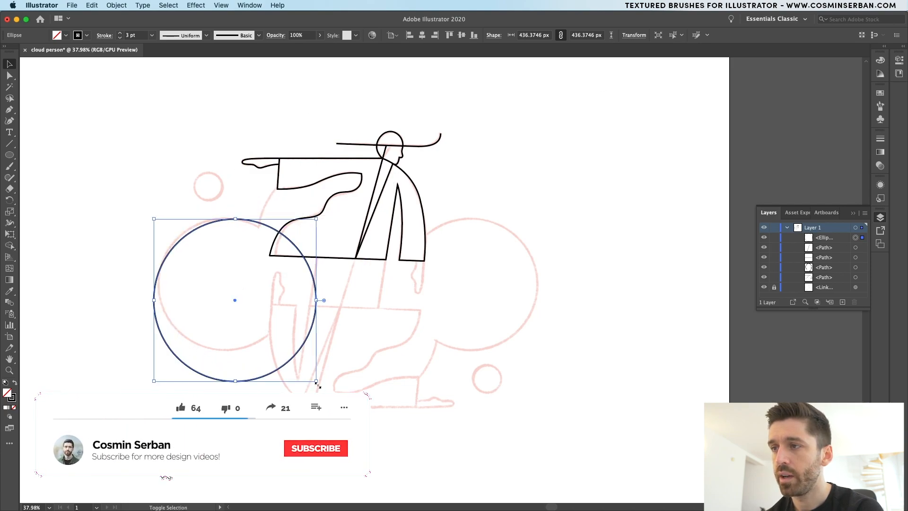
pyautogui.moveTo(317, 382); pyautogui.dragTo(285, 348)
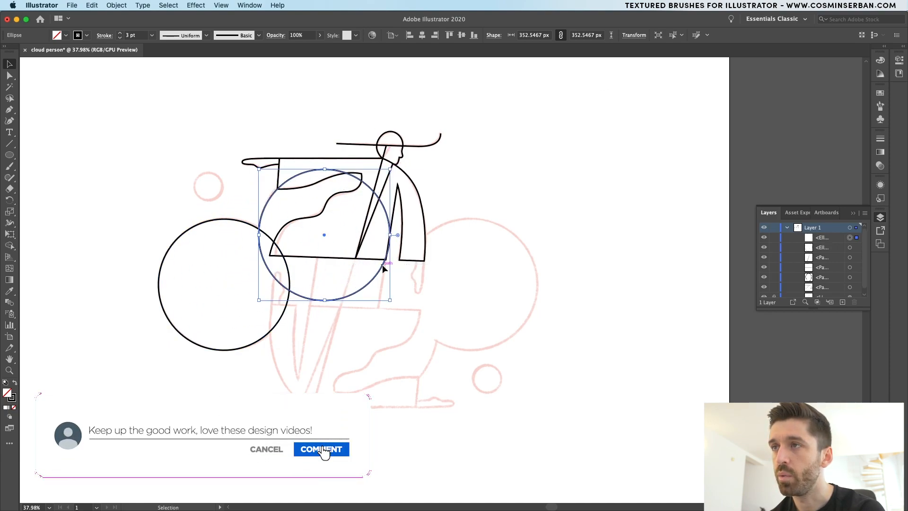
pyautogui.click(321, 449)
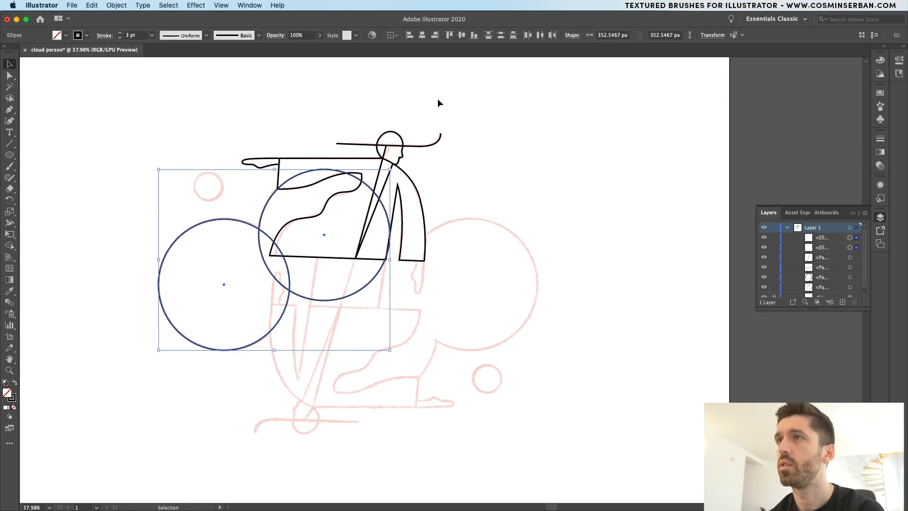
pyautogui.click(249, 5)
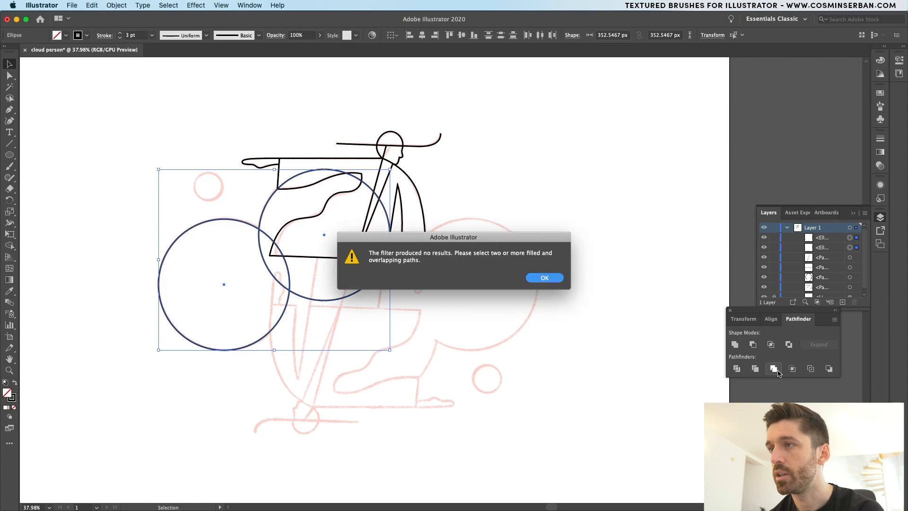
pyautogui.click(544, 278)
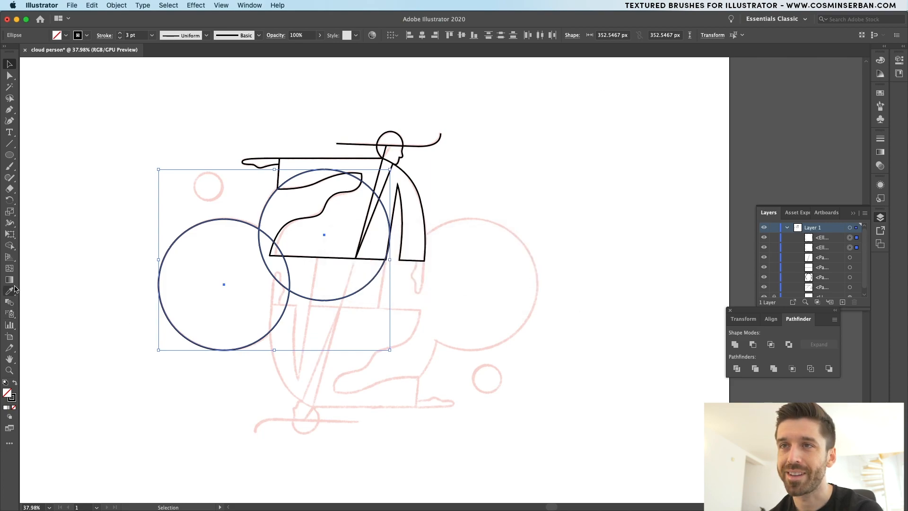
pyautogui.click(10, 246)
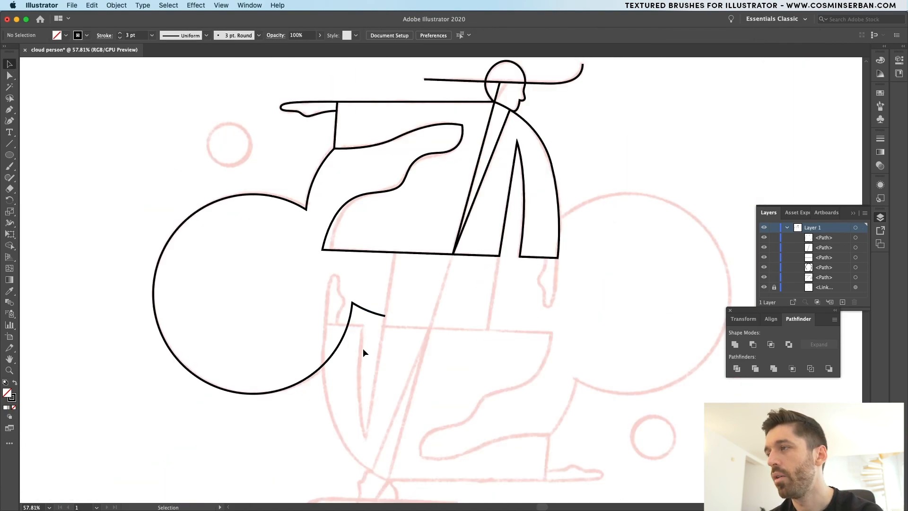
pyautogui.click(313, 374)
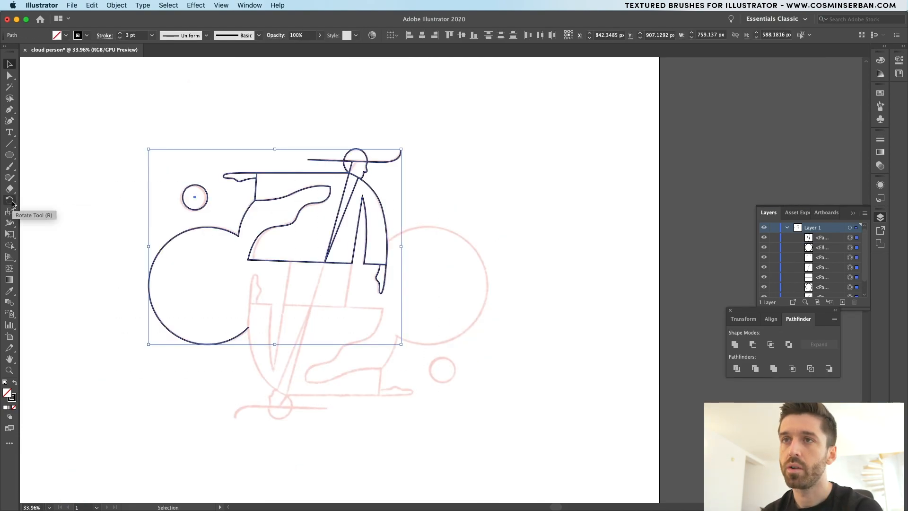
# Step: Rotate a 180° copy of the artwork into a mirrored lower half
pyautogui.click(9, 200)
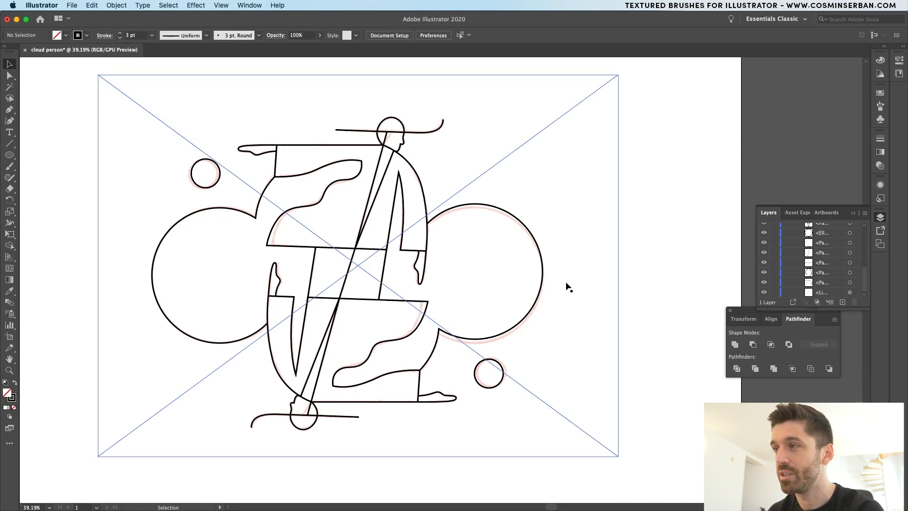
pyautogui.click(357, 265)
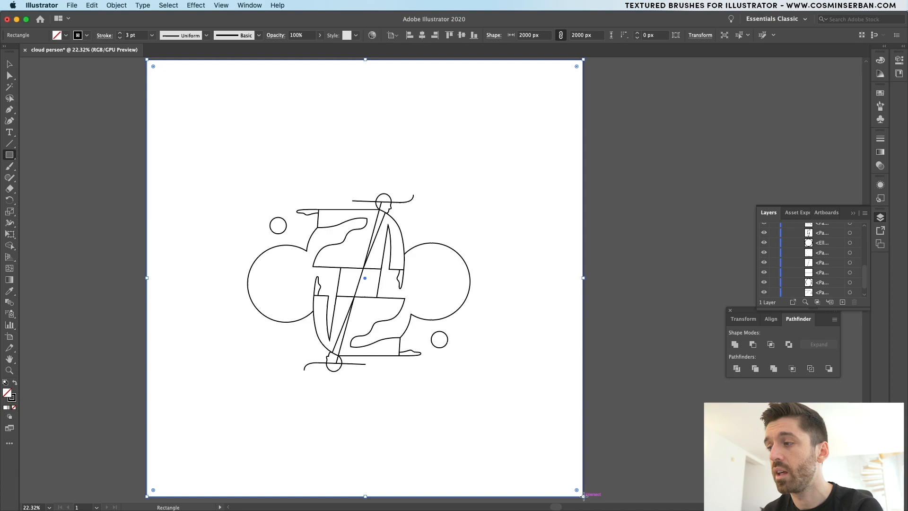
# Step: Fill the artboard-sized square with a light yellow from the Color Picker
pyautogui.click(79, 35)
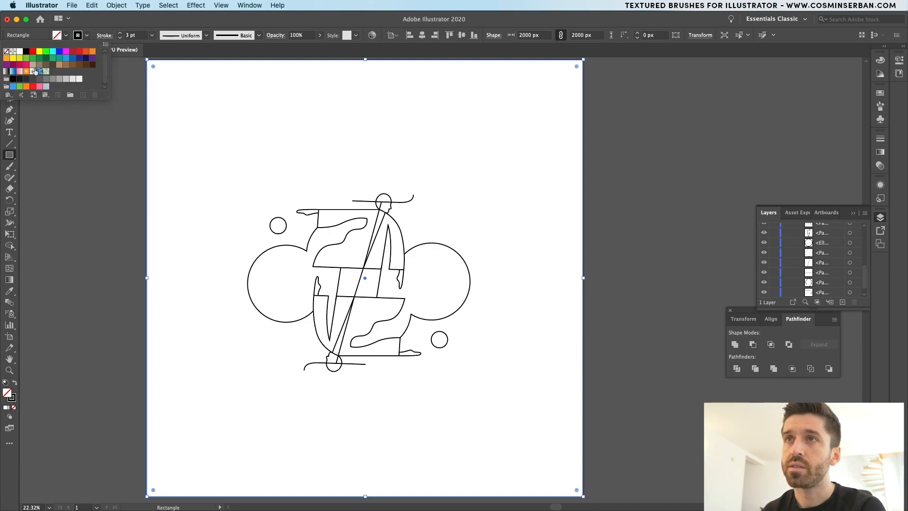
pyautogui.click(39, 70)
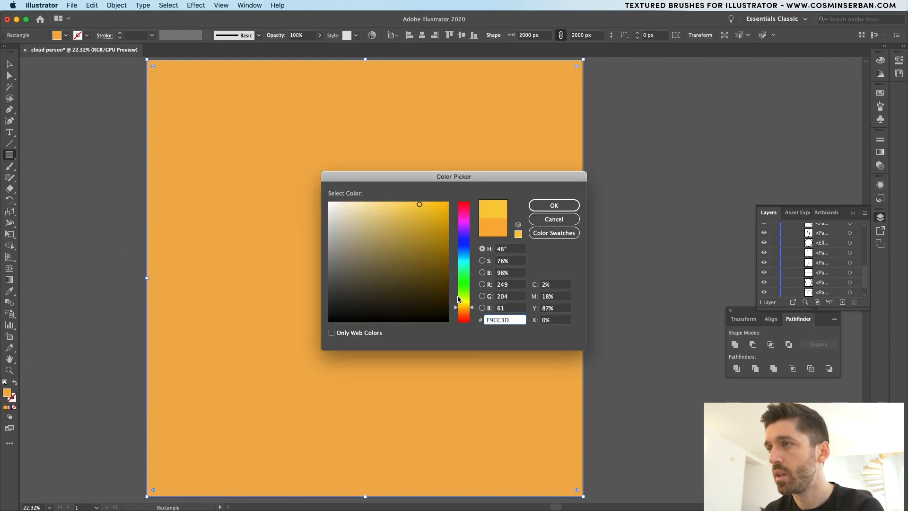
pyautogui.click(410, 206)
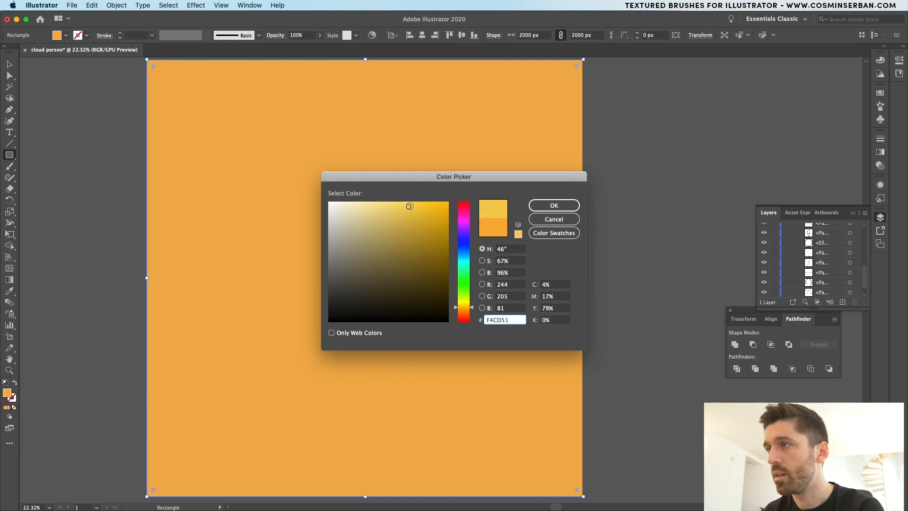
pyautogui.click(553, 206)
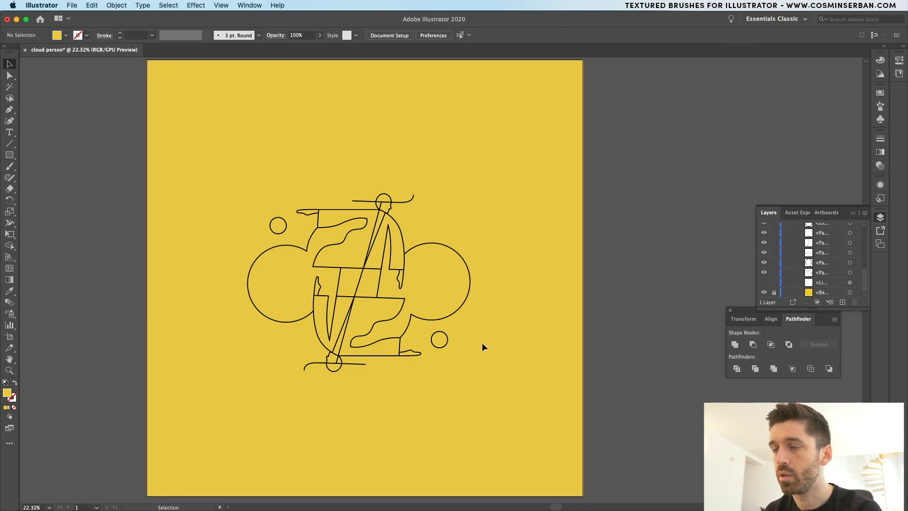
pyautogui.moveTo(505, 375)
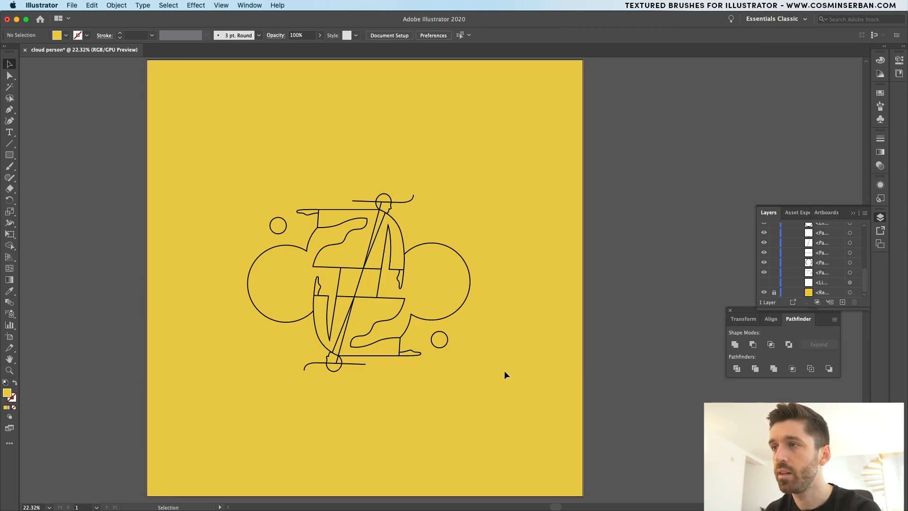
pyautogui.moveTo(488, 376)
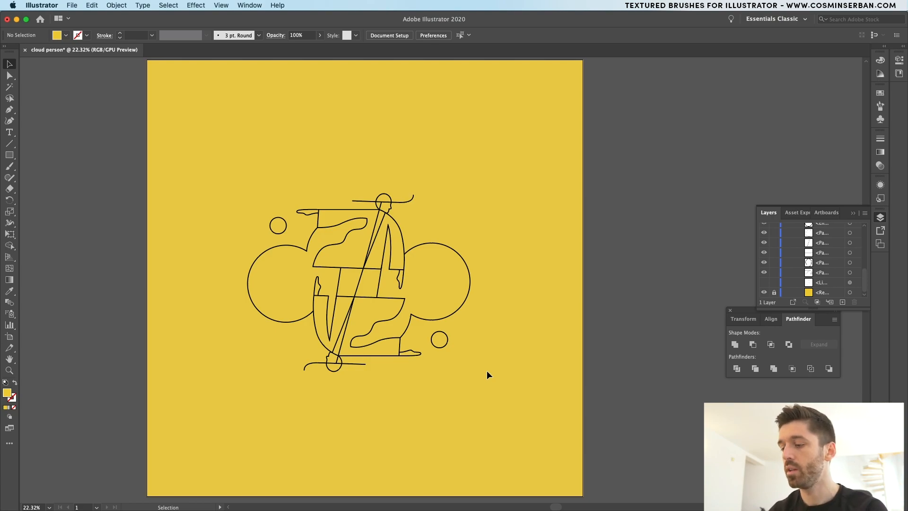
# Step: Select all the line art, group it, and lock the group
pyautogui.click(8, 155)
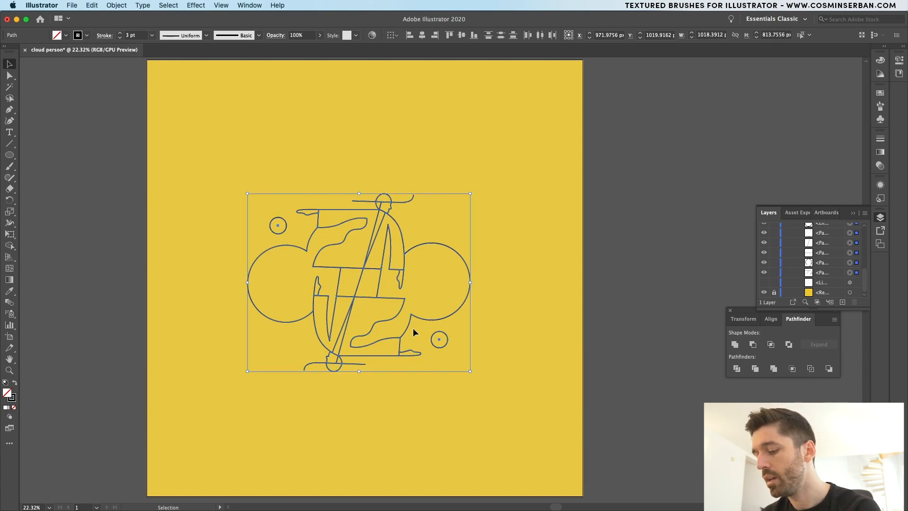
pyautogui.click(797, 238)
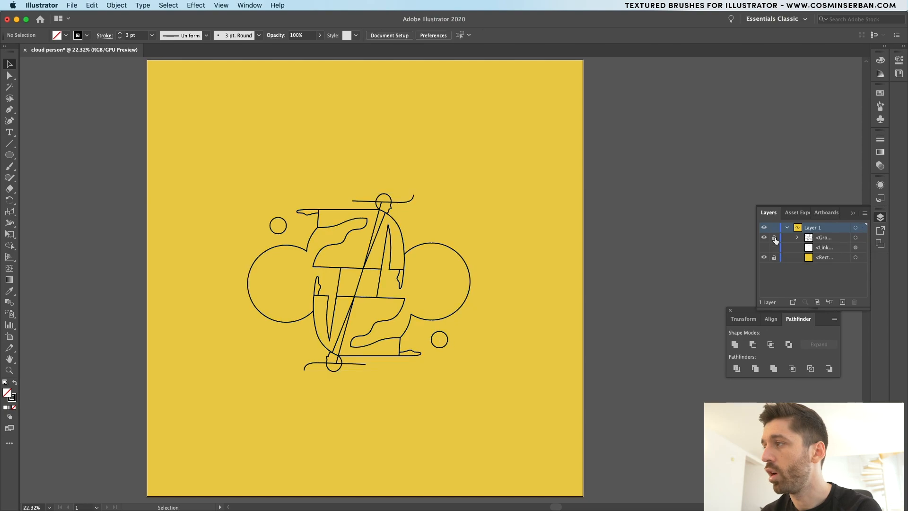
pyautogui.click(825, 247)
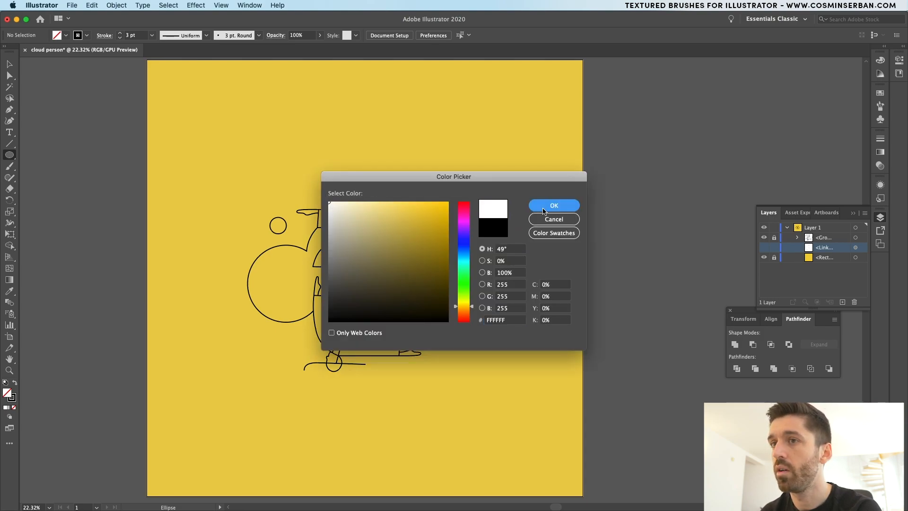
# Step: Draw a white circle over the left cloud and a white shape around the foot and pole
pyautogui.click(554, 205)
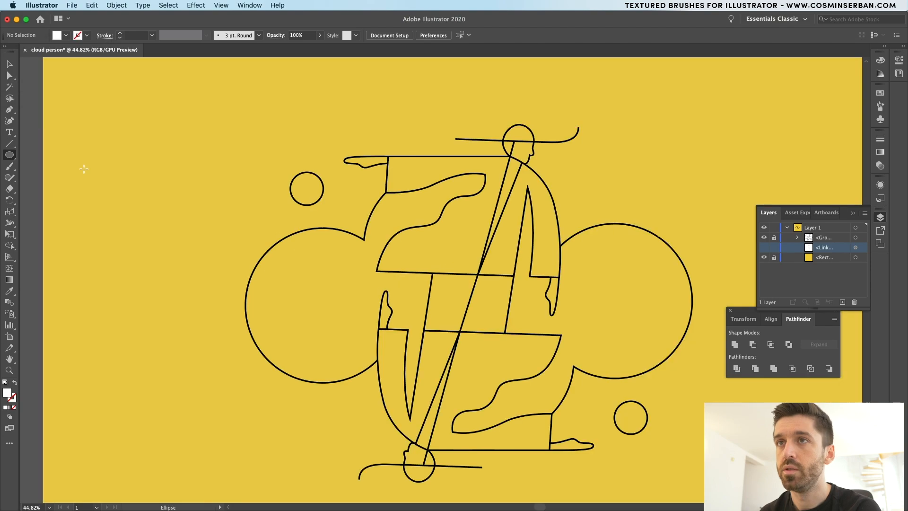
pyautogui.moveTo(236, 224); pyautogui.dragTo(396, 381)
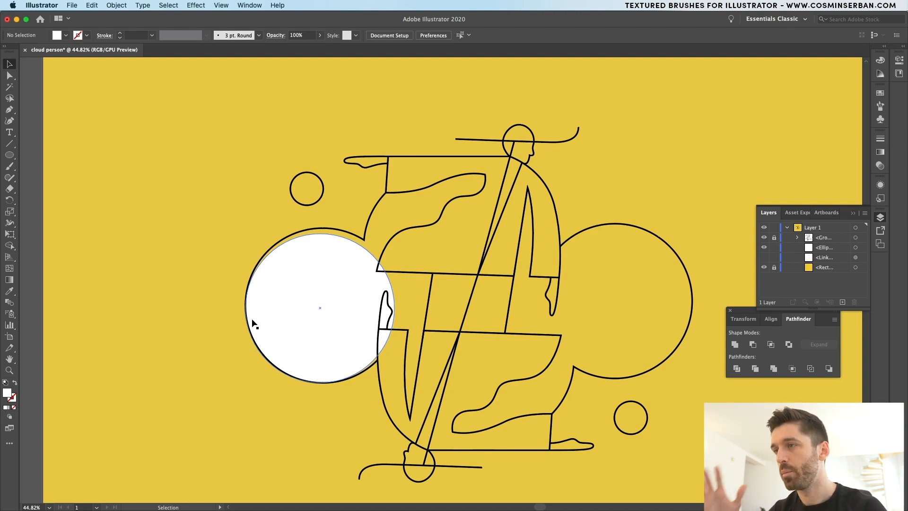
pyautogui.moveTo(340, 297)
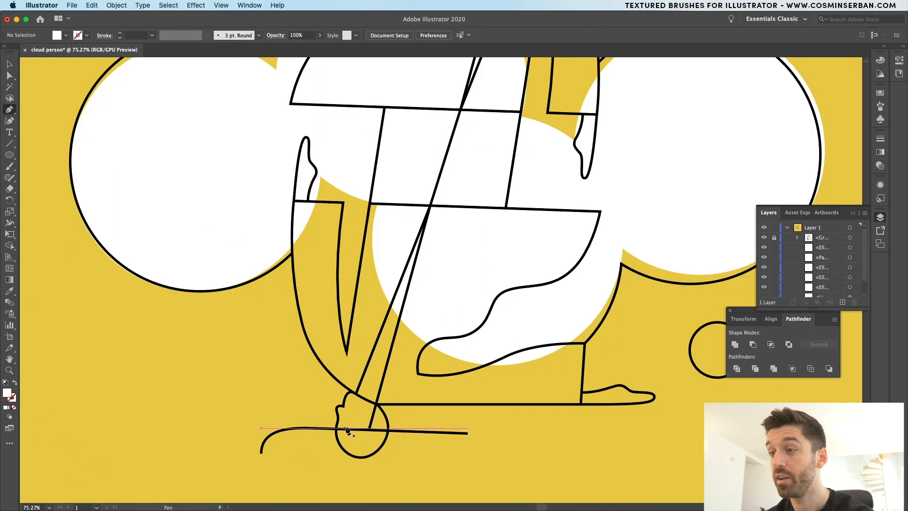
pyautogui.click(344, 427)
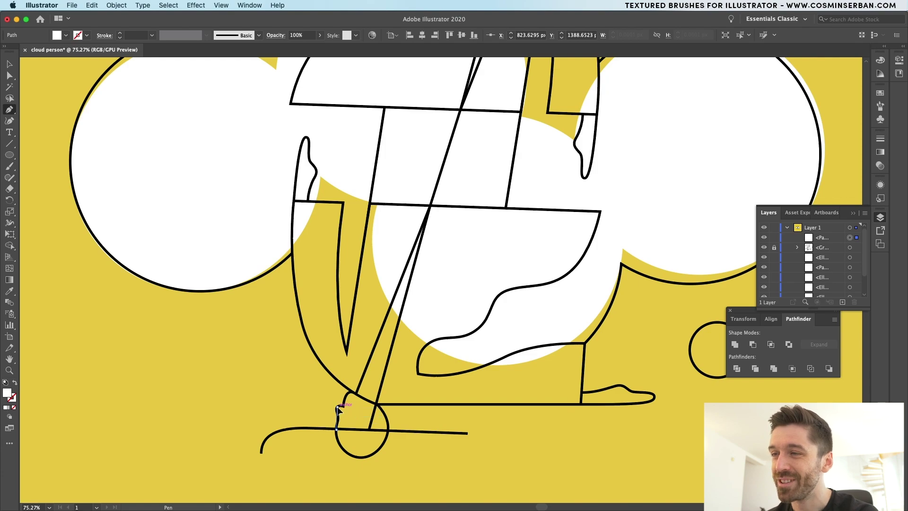
pyautogui.moveTo(341, 405); pyautogui.dragTo(382, 322)
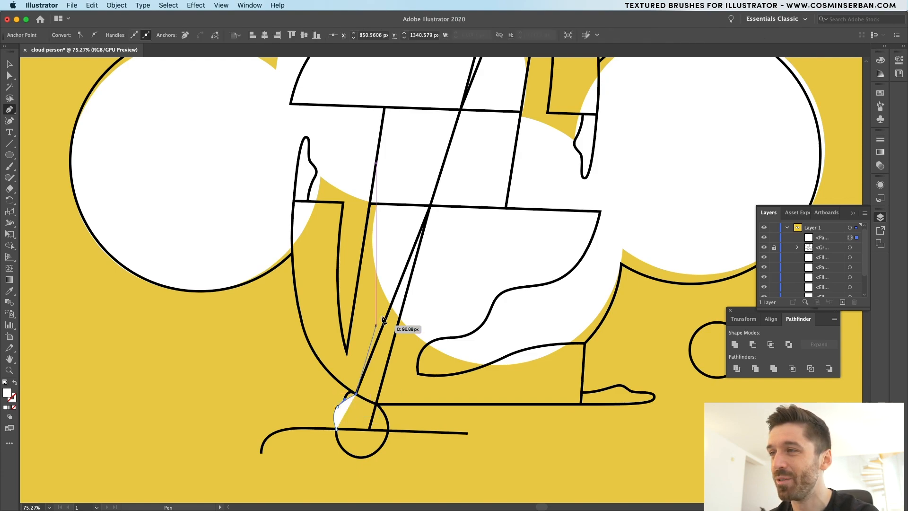
pyautogui.moveTo(381, 322); pyautogui.dragTo(365, 436)
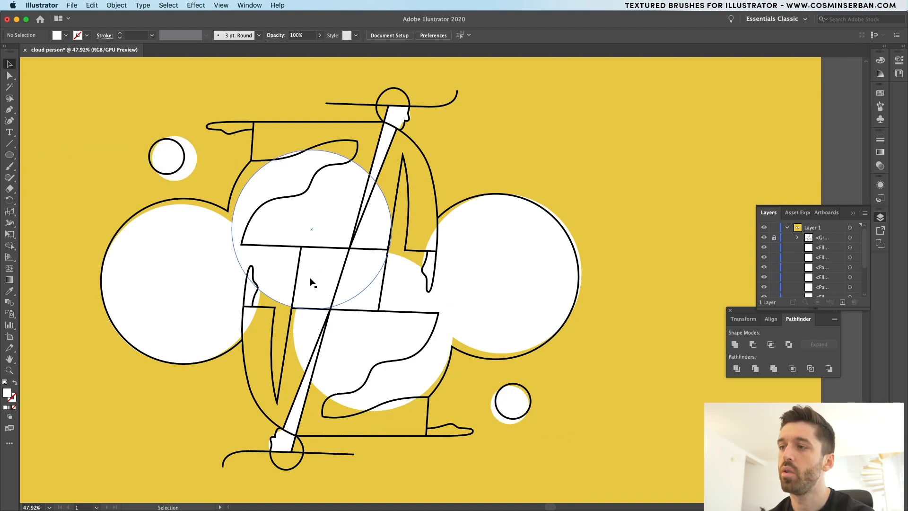
pyautogui.moveTo(296, 239)
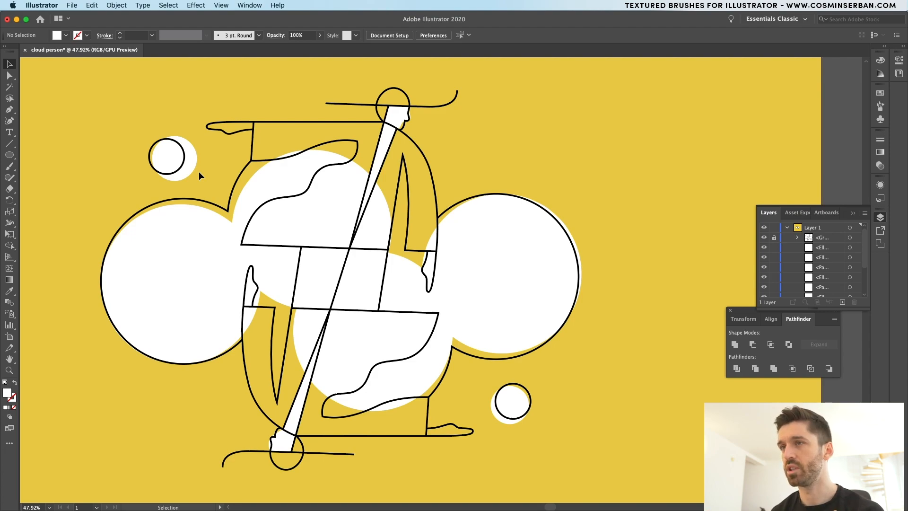
pyautogui.moveTo(285, 151)
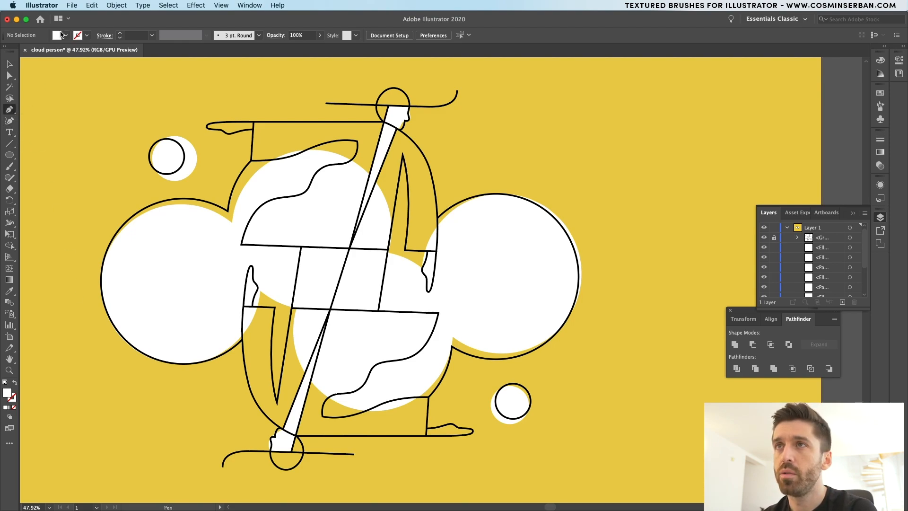
# Step: Switch the fill to black, curve the left cloud's shadow, and begin the right circle's shadow
pyautogui.click(58, 35)
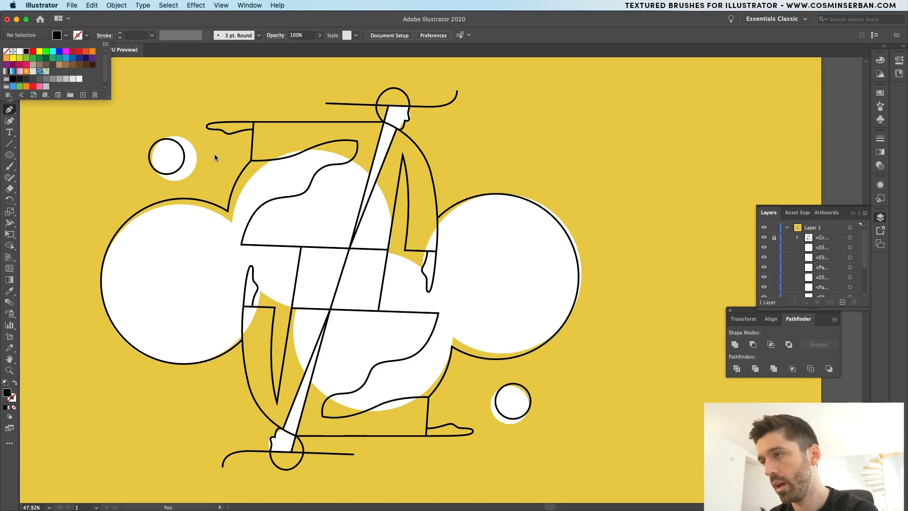
pyautogui.moveTo(487, 242)
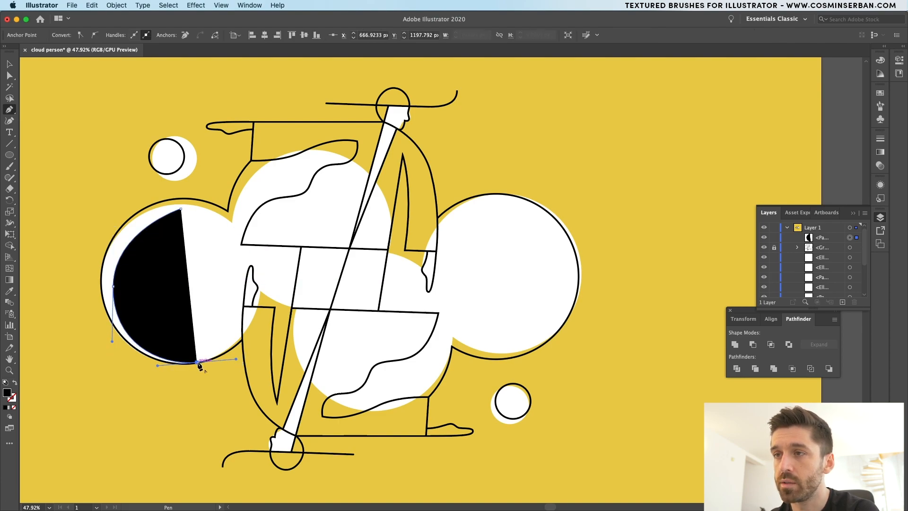
pyautogui.moveTo(198, 363); pyautogui.dragTo(158, 305)
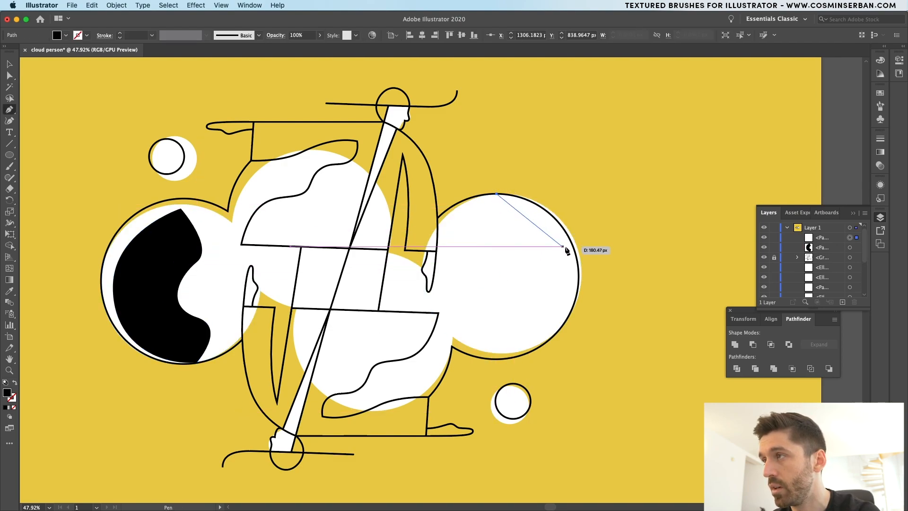
pyautogui.moveTo(568, 250); pyautogui.dragTo(464, 272)
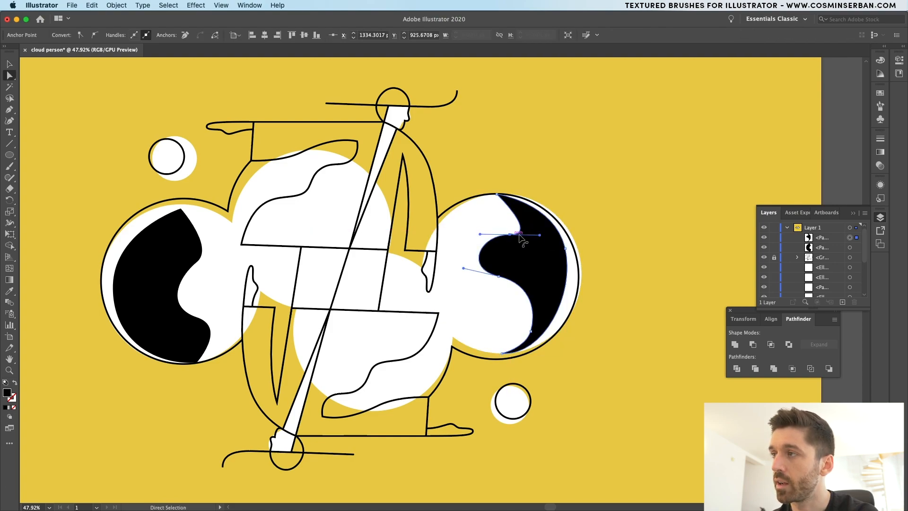
pyautogui.moveTo(514, 235); pyautogui.dragTo(518, 228)
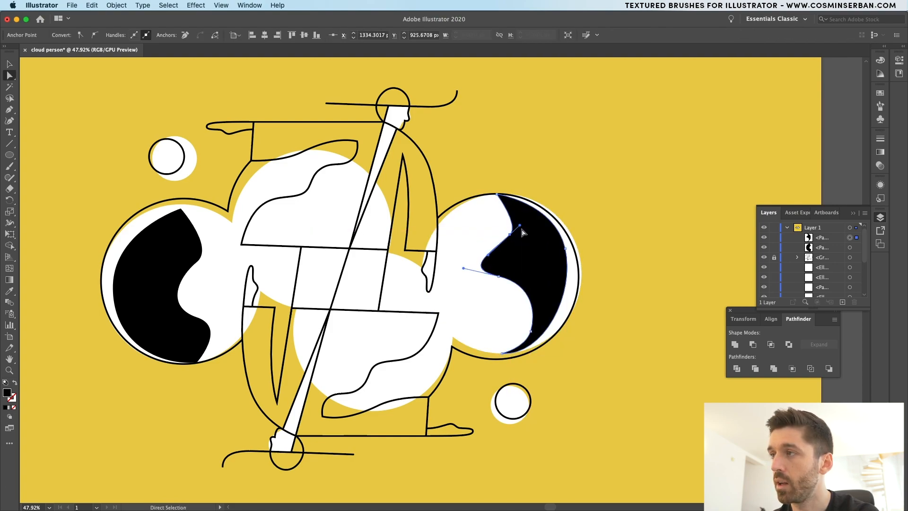
# Step: Adjust the right shadow shape's points and smooth its wavy edge
pyautogui.click(537, 290)
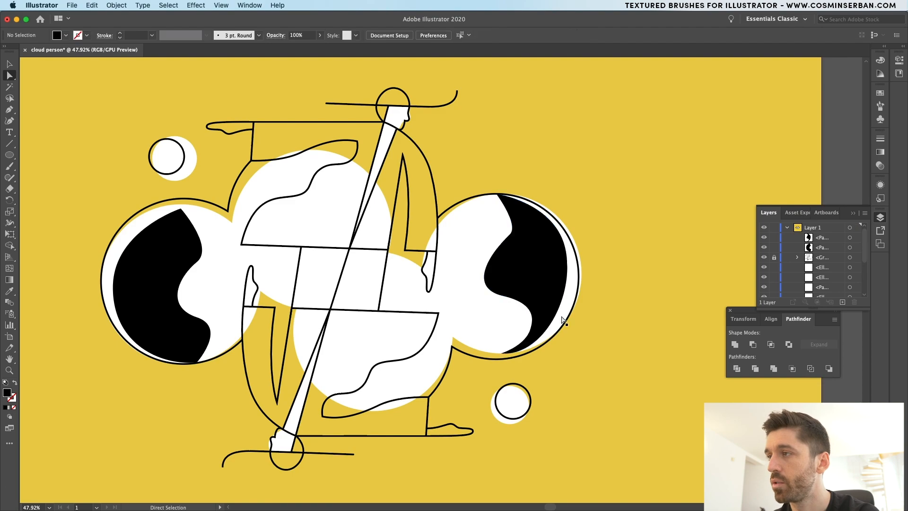
pyautogui.click(491, 255)
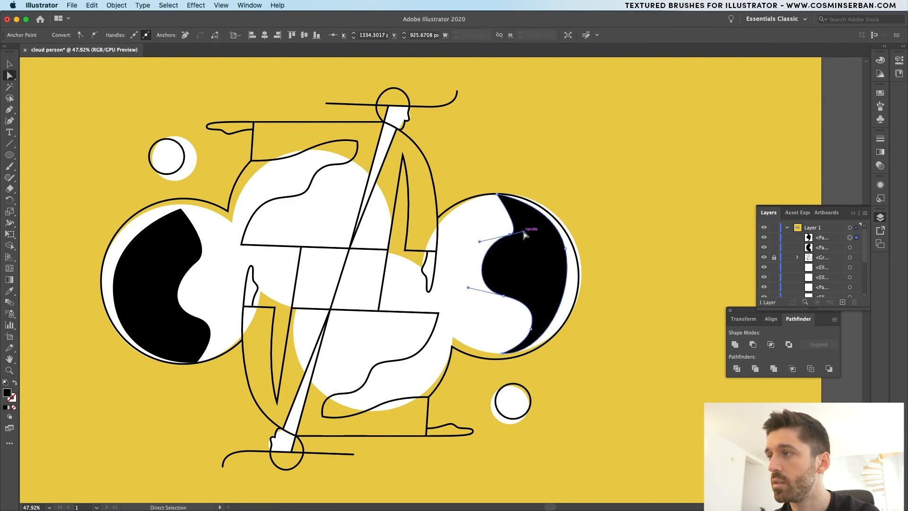
pyautogui.moveTo(524, 235); pyautogui.dragTo(504, 298)
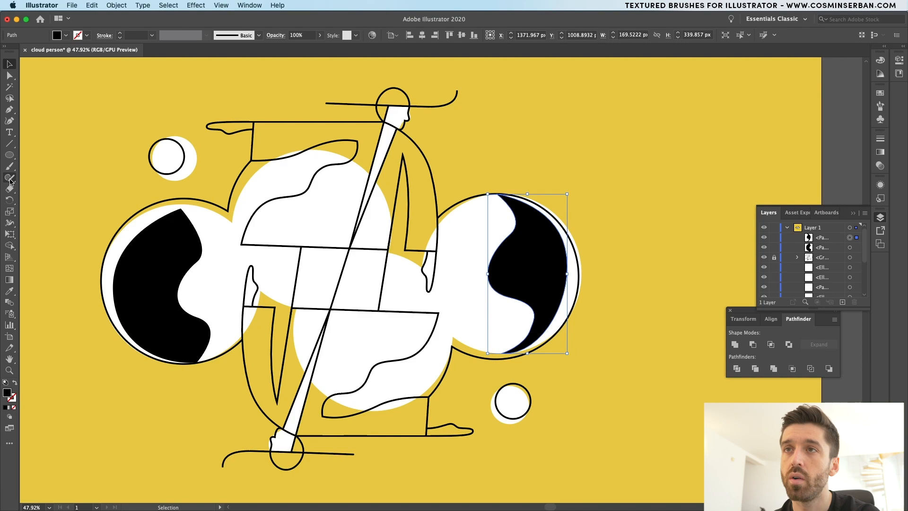
pyautogui.click(10, 176)
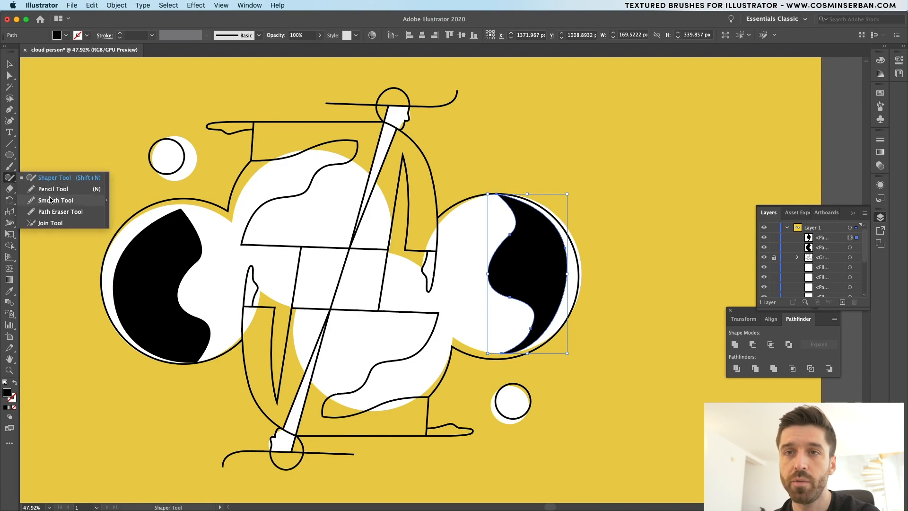
pyautogui.click(249, 6)
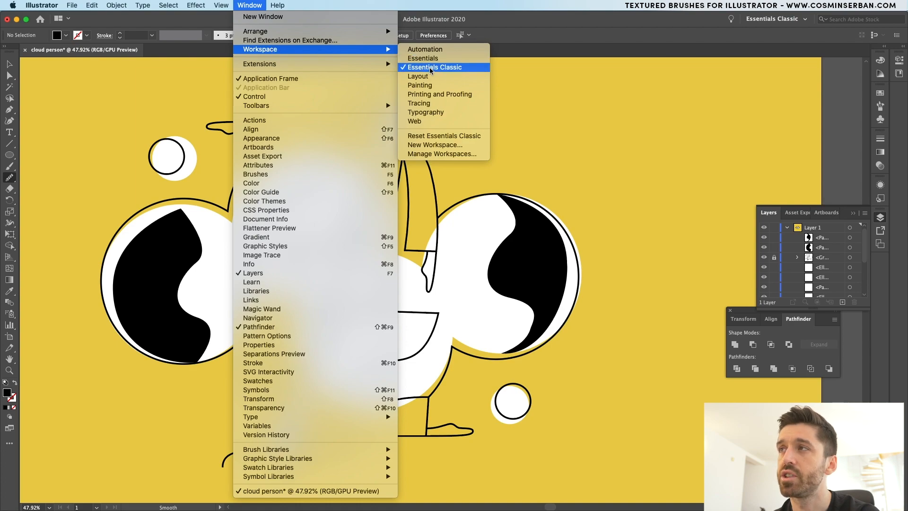
# Step: Restore the Essentials Classic workspace and snap the black torso shadow points onto the outlines
pyautogui.click(436, 67)
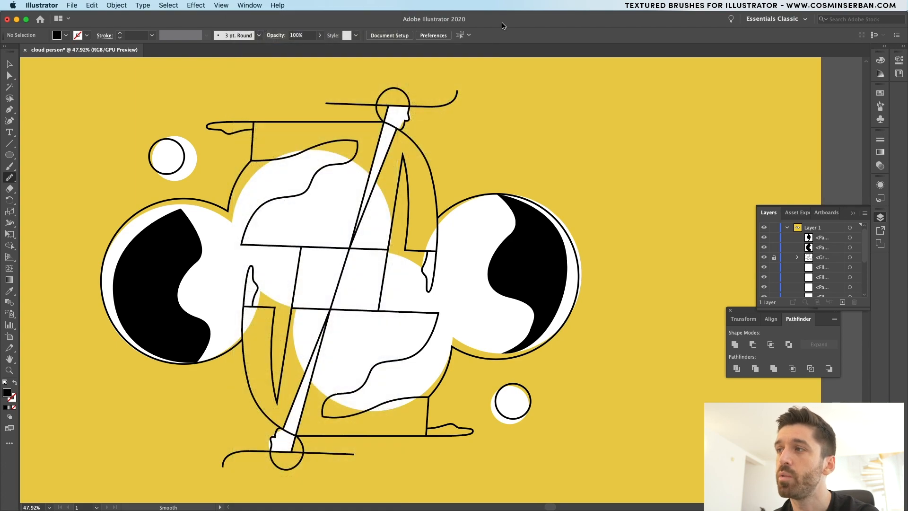
pyautogui.click(525, 273)
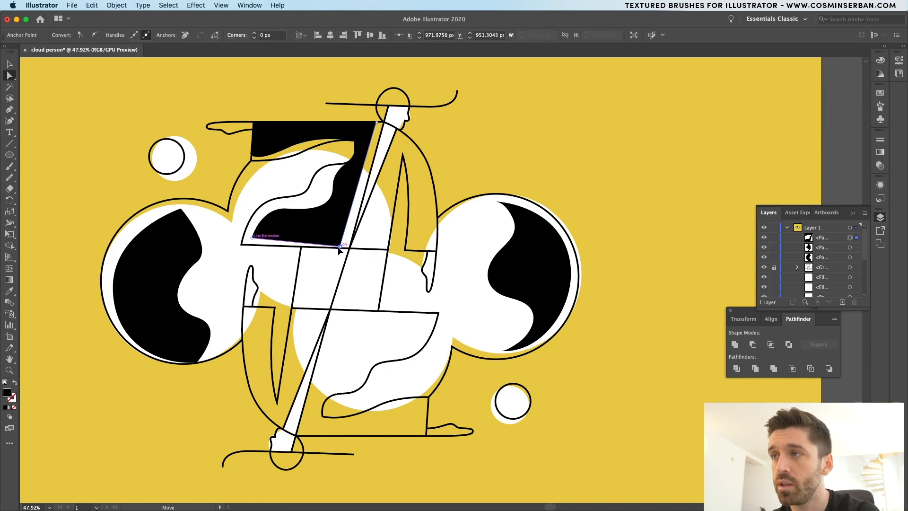
pyautogui.moveTo(339, 249); pyautogui.dragTo(255, 238)
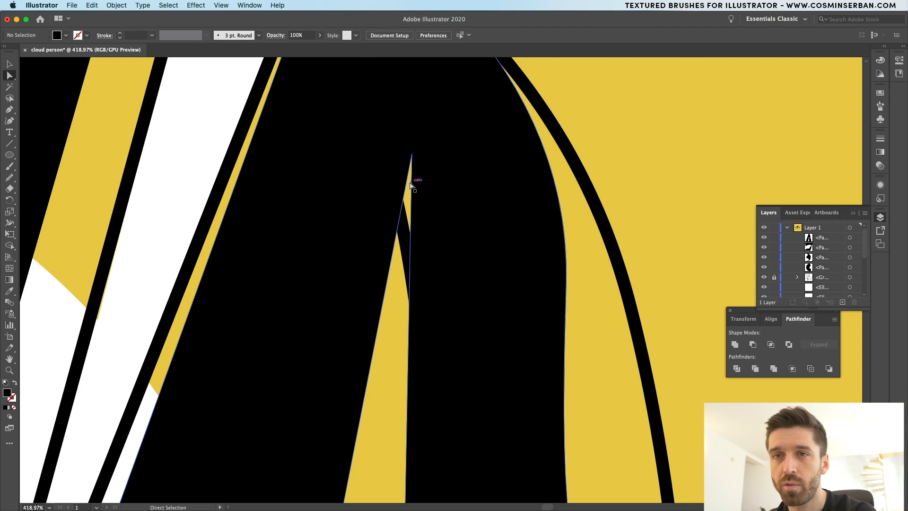
pyautogui.moveTo(413, 155)
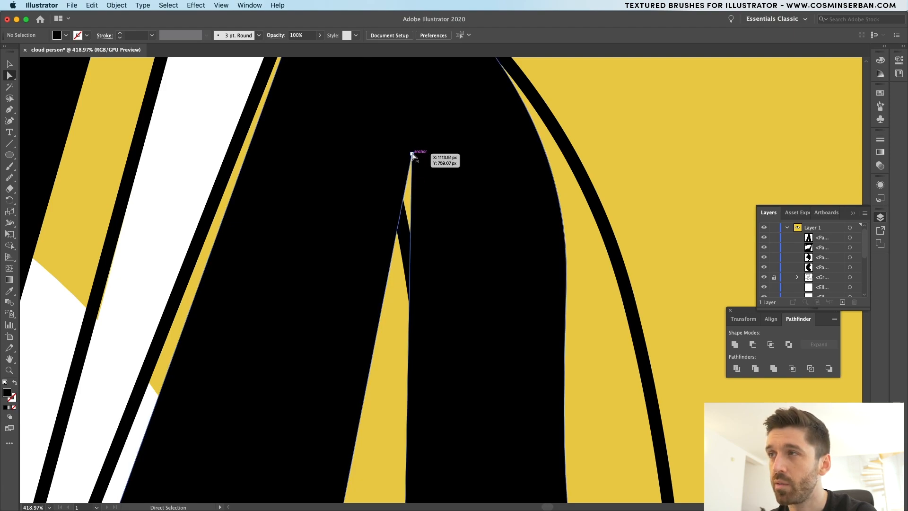
pyautogui.moveTo(412, 157); pyautogui.dragTo(403, 195)
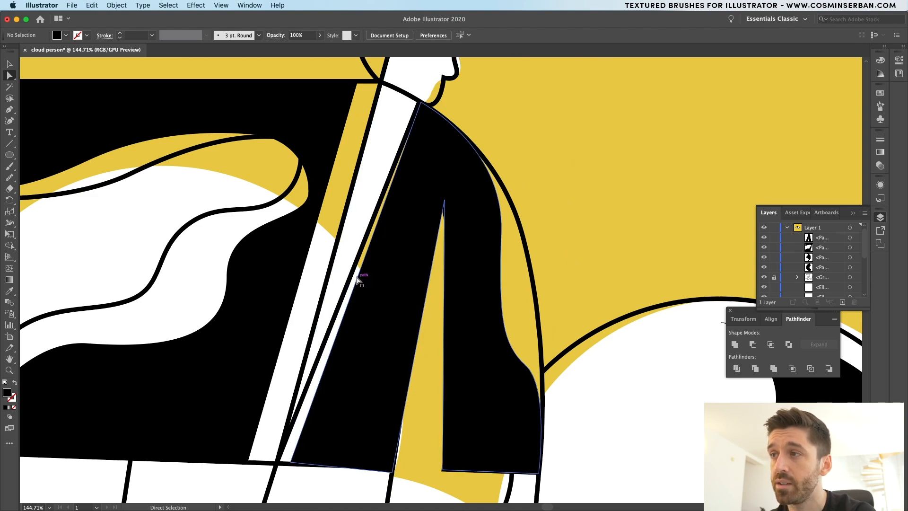
pyautogui.moveTo(355, 331)
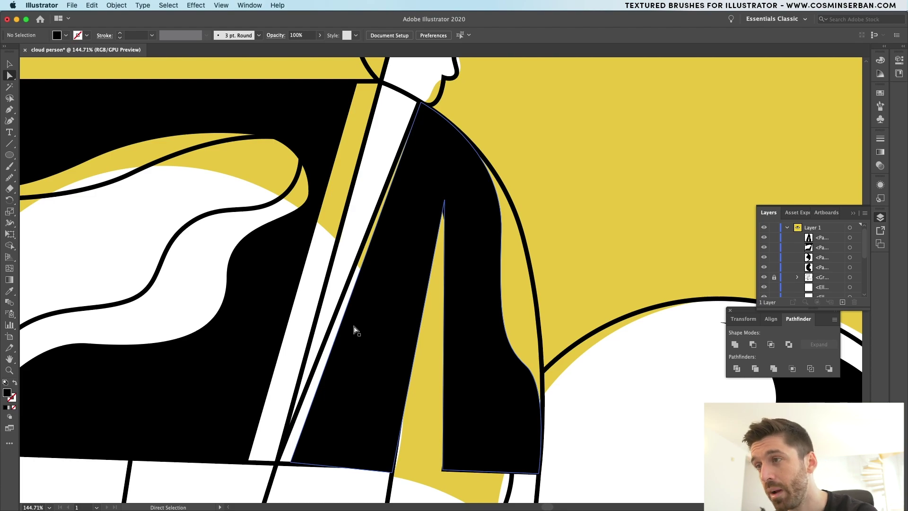